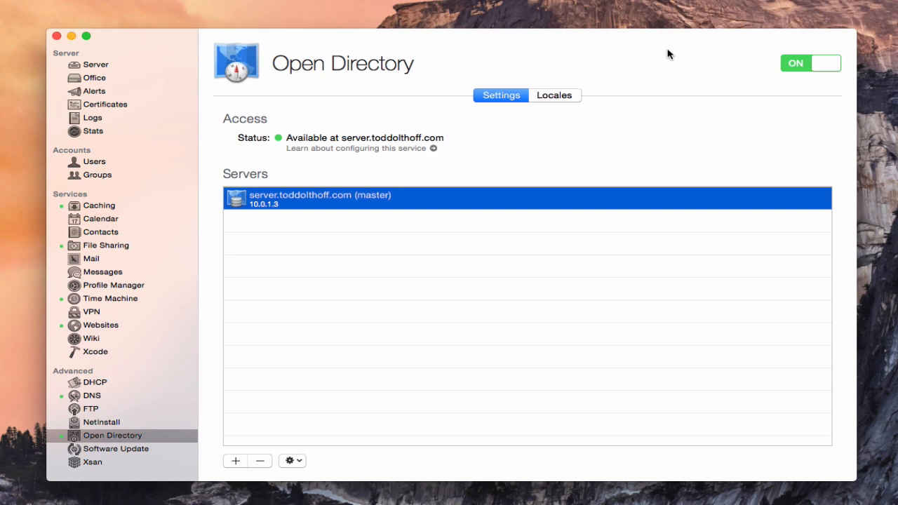
pyautogui.moveTo(587, 59)
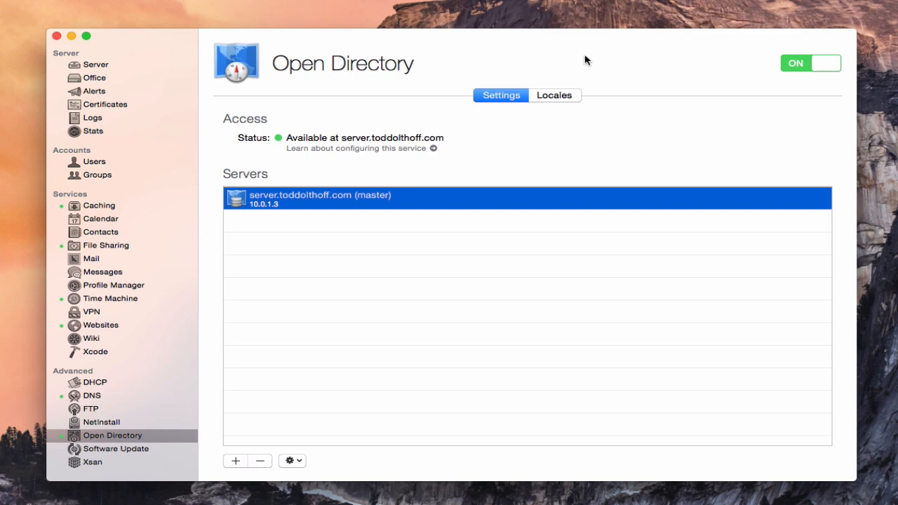
pyautogui.moveTo(335, 212)
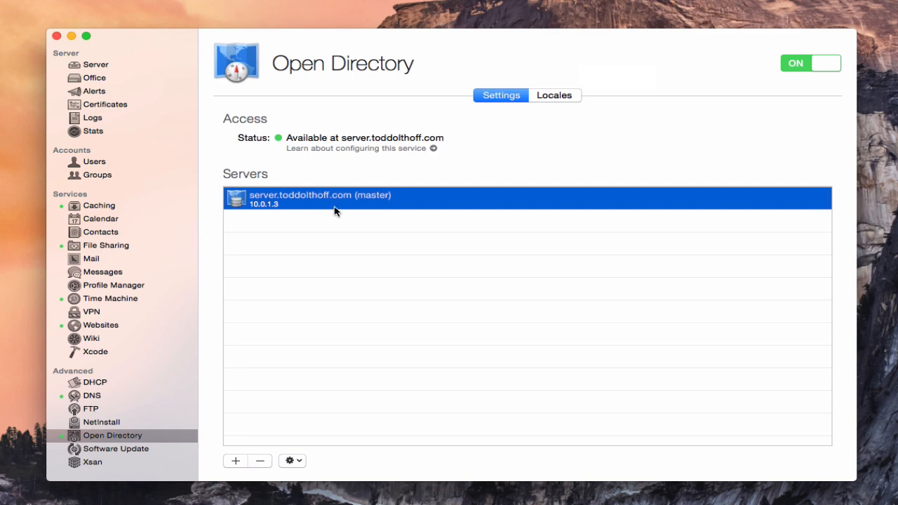
pyautogui.moveTo(358, 209)
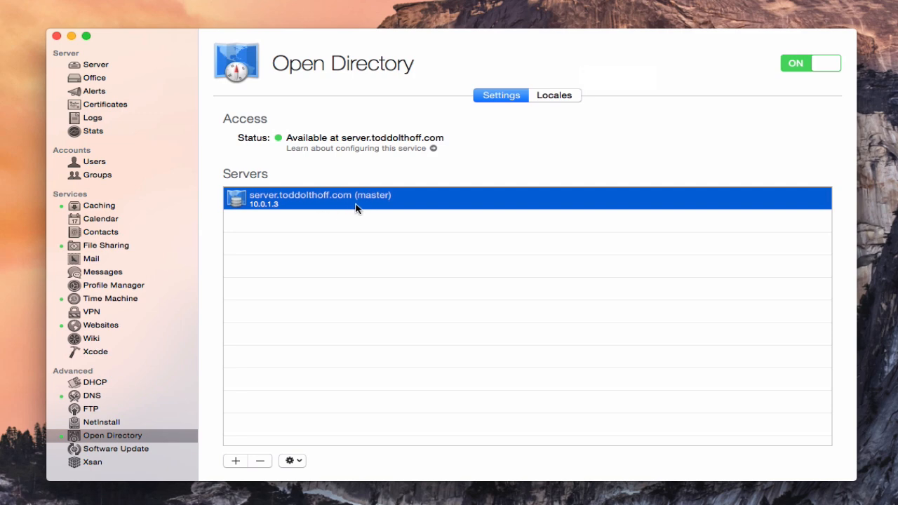
pyautogui.moveTo(325, 142)
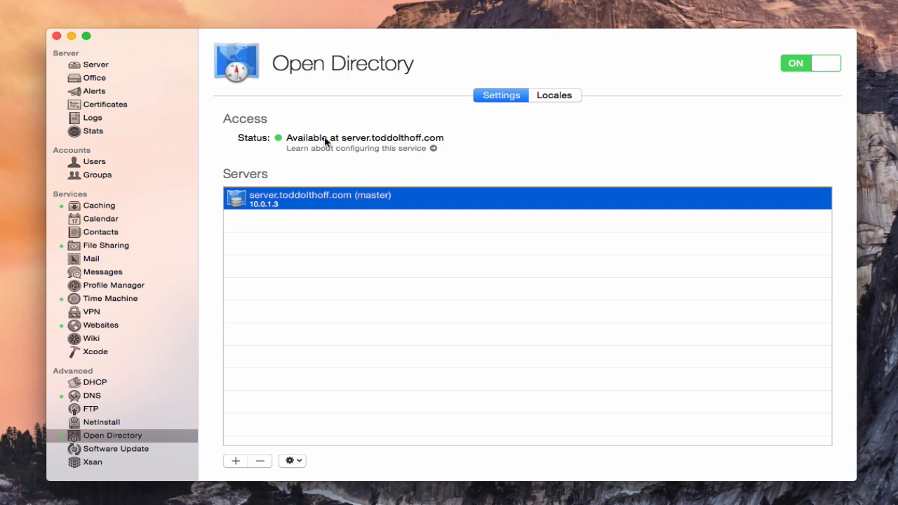
pyautogui.moveTo(276, 440)
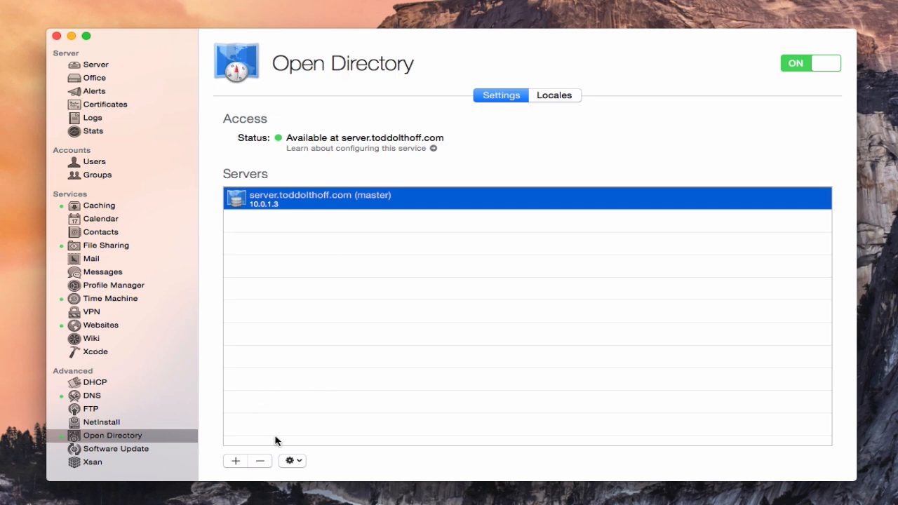
pyautogui.moveTo(262, 469)
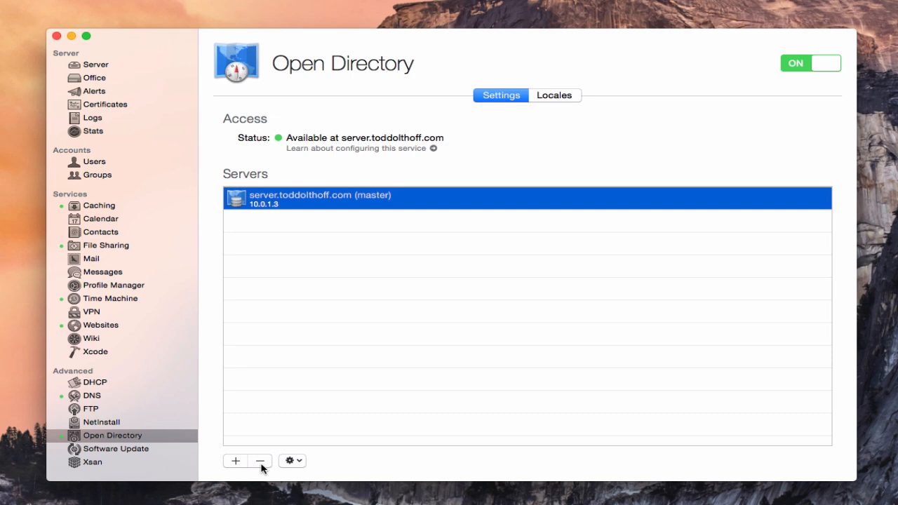
pyautogui.moveTo(282, 177)
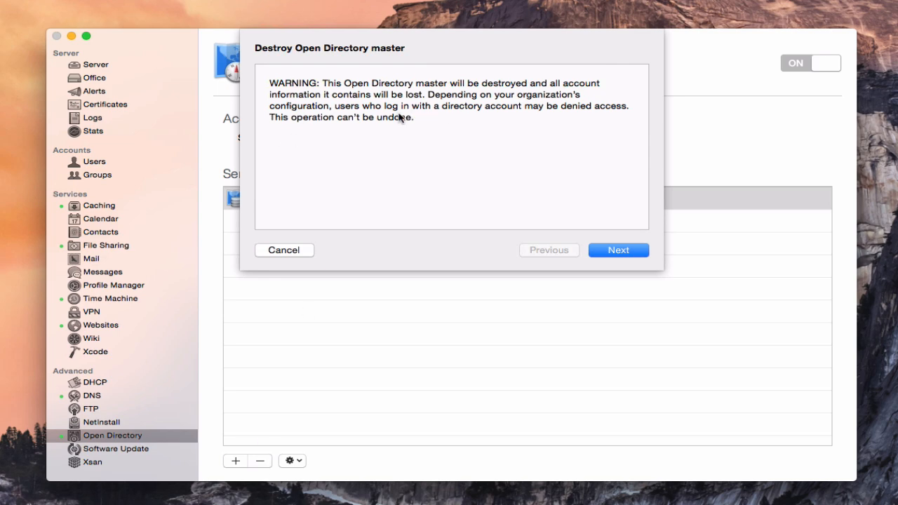
pyautogui.moveTo(440, 133)
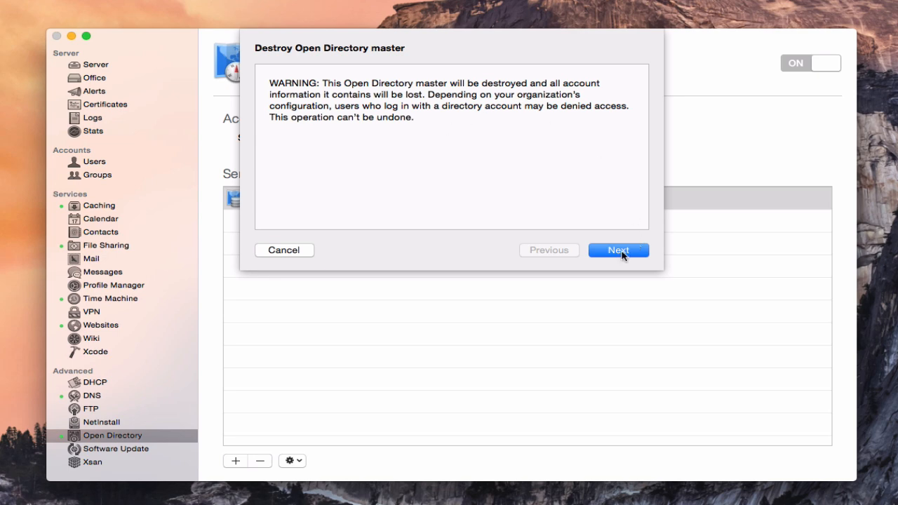
# Step through the warning, confirm, and destroy the Open Directory master
pyautogui.click(618, 250)
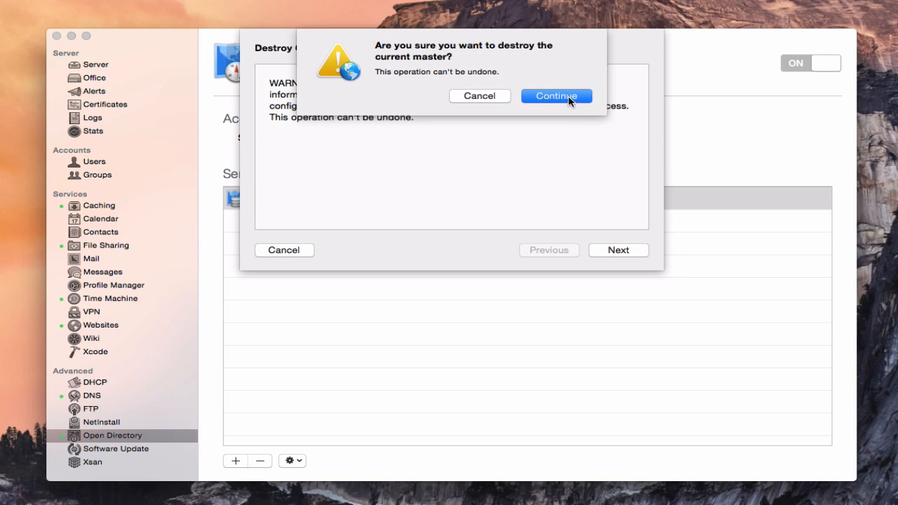
pyautogui.click(556, 96)
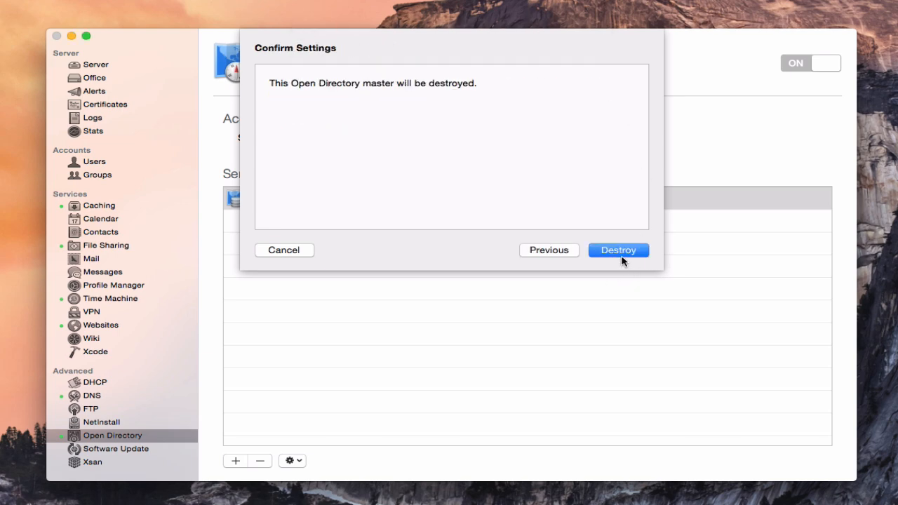
pyautogui.click(618, 250)
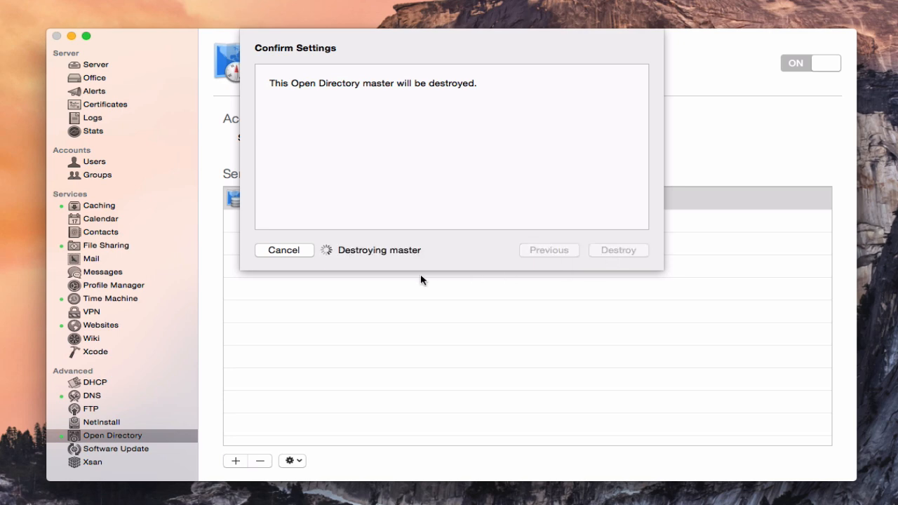
pyautogui.moveTo(388, 275)
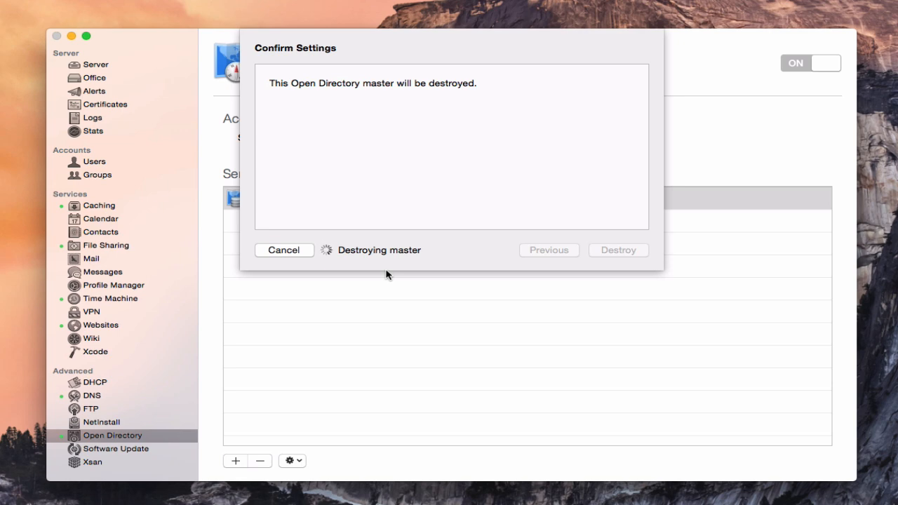
pyautogui.moveTo(388, 272)
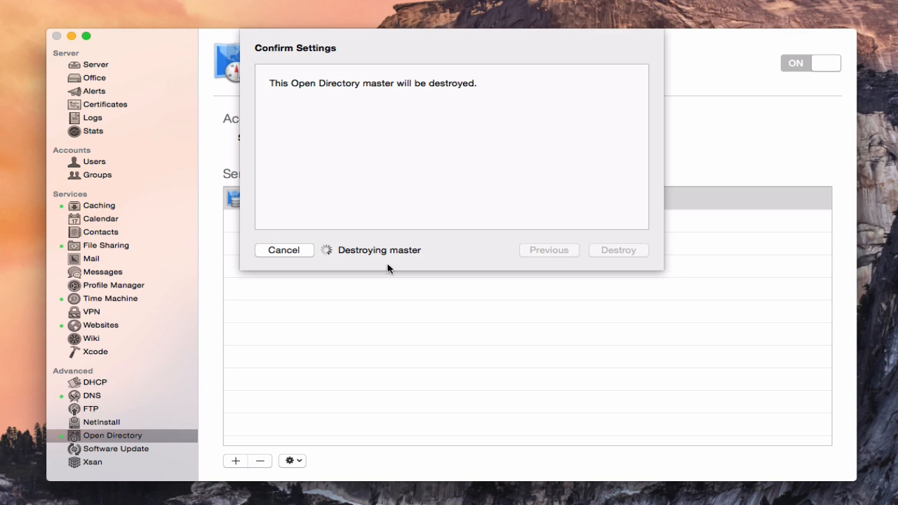
pyautogui.moveTo(394, 268)
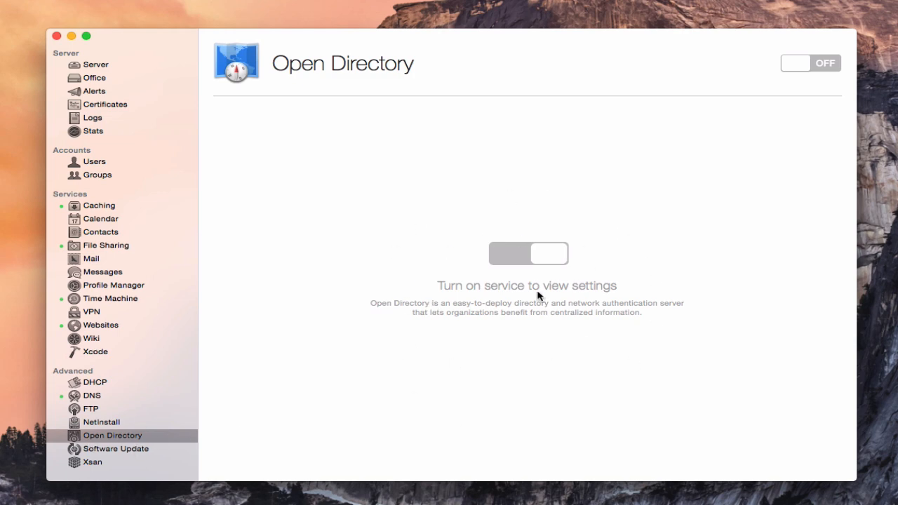
pyautogui.click(810, 62)
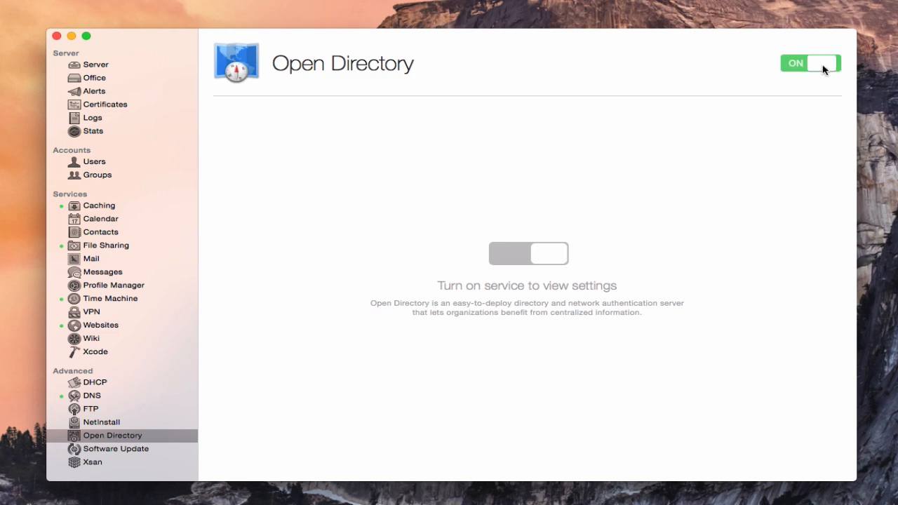
pyautogui.click(825, 62)
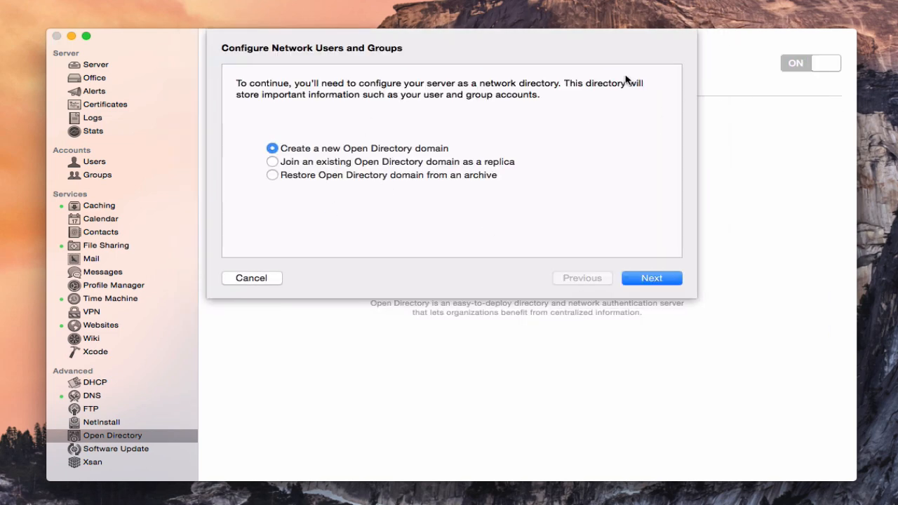
pyautogui.moveTo(259, 289)
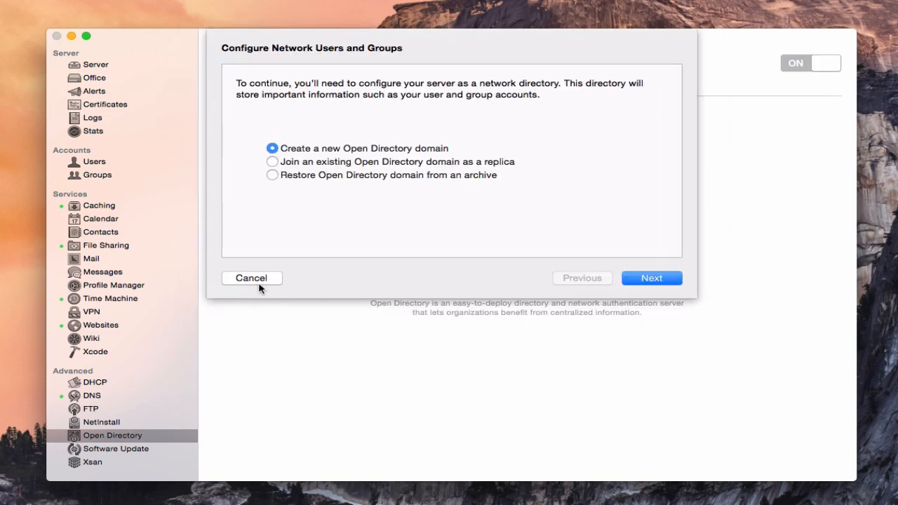
pyautogui.click(251, 277)
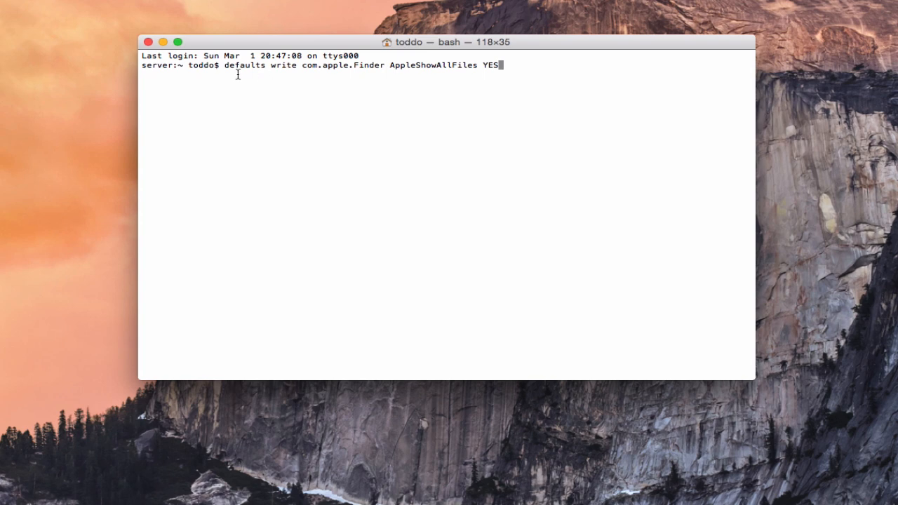
pyautogui.moveTo(324, 69)
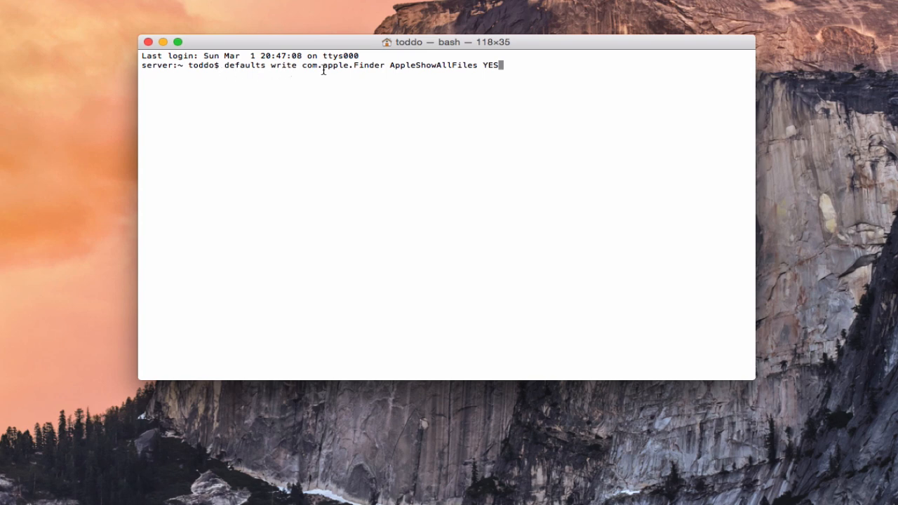
pyautogui.moveTo(367, 69)
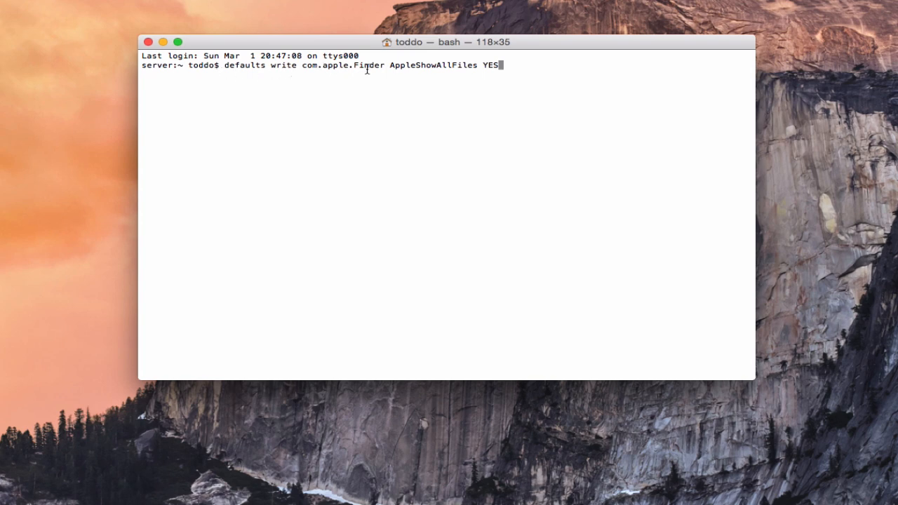
pyautogui.moveTo(507, 76)
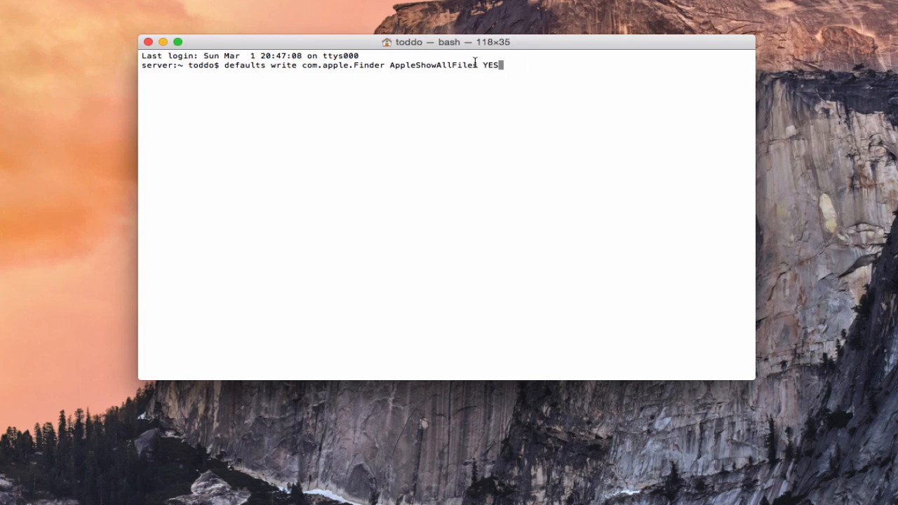
pyautogui.moveTo(500, 79)
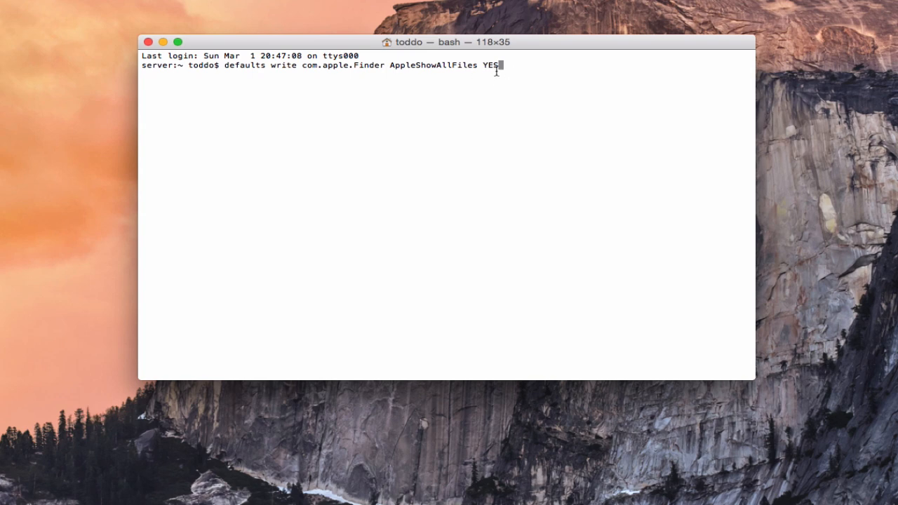
pyautogui.moveTo(363, 73)
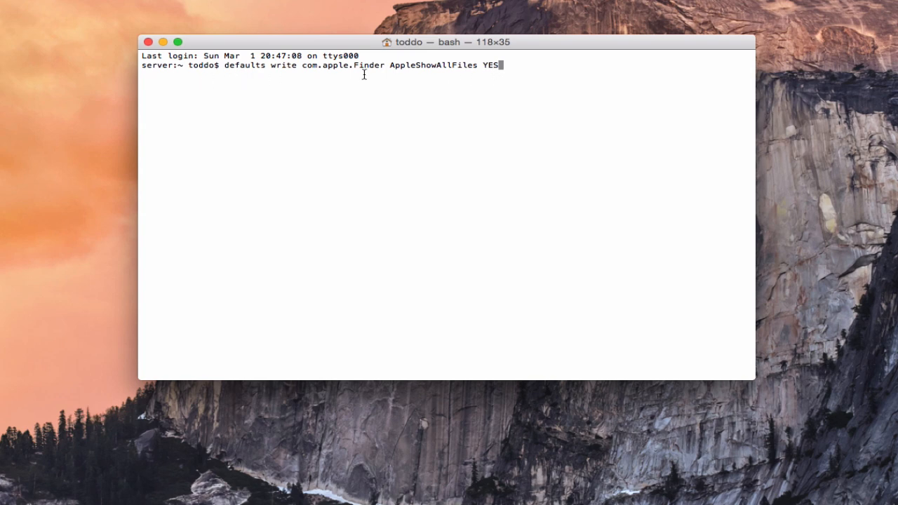
pyautogui.moveTo(529, 64)
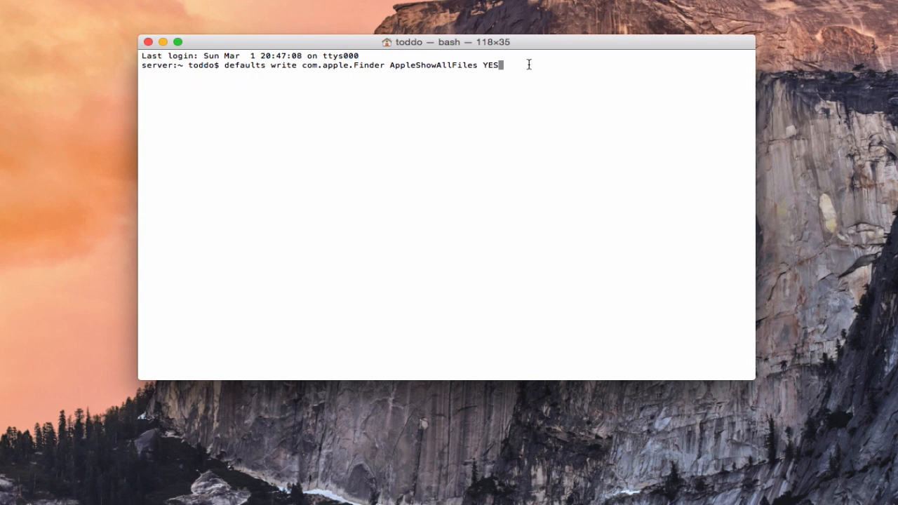
pyautogui.moveTo(370, 104)
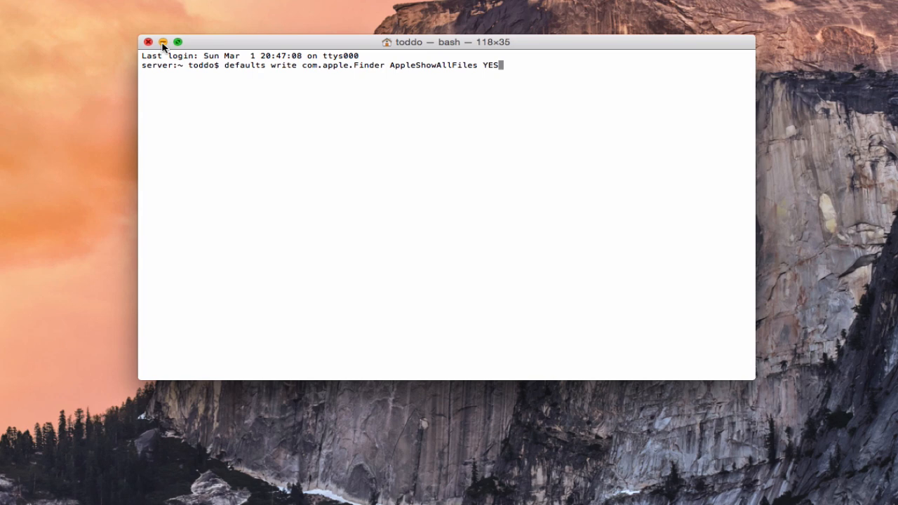
pyautogui.moveTo(294, 69)
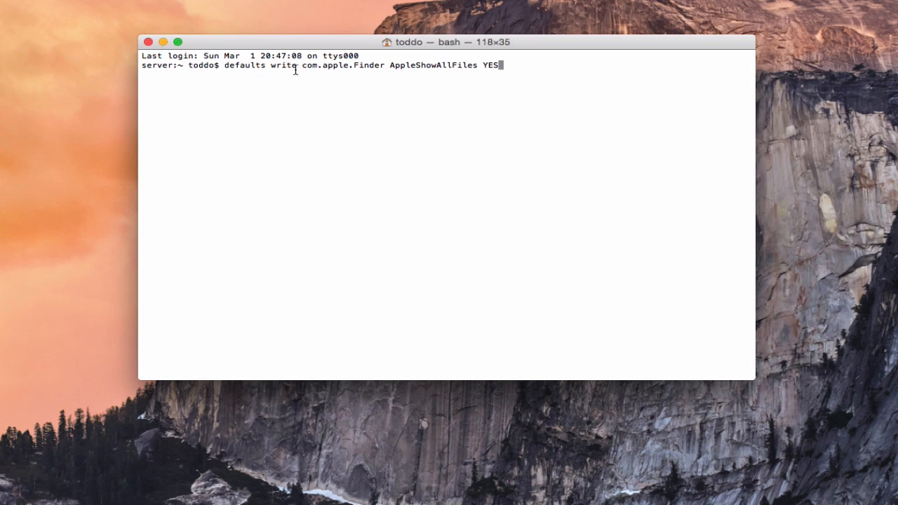
pyautogui.moveTo(236, 115)
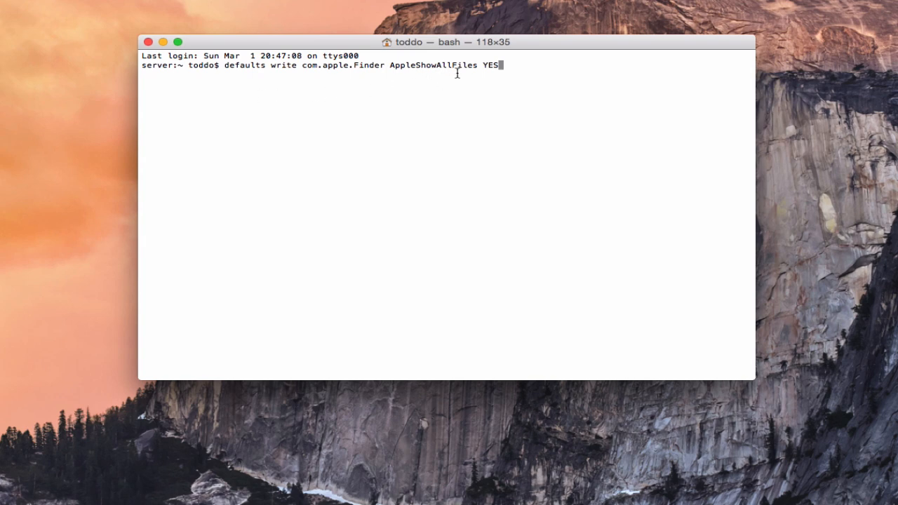
pyautogui.moveTo(495, 49)
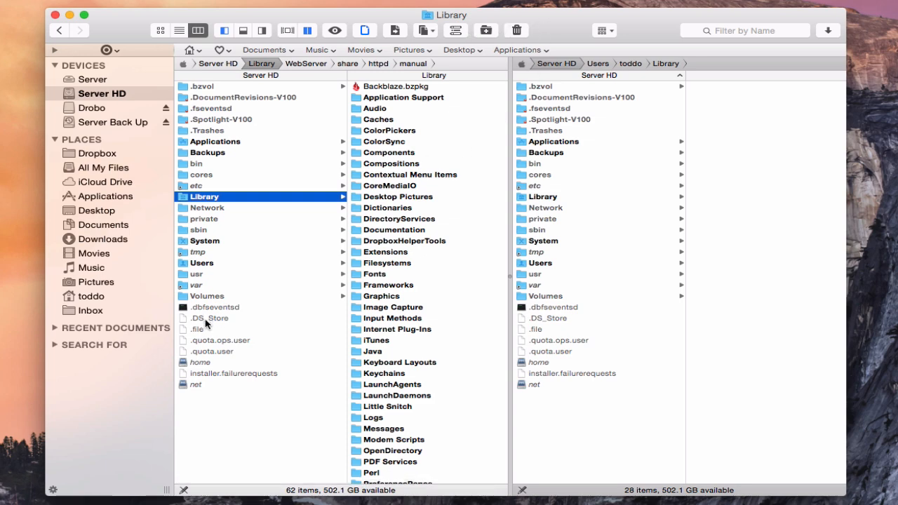
pyautogui.moveTo(208, 339)
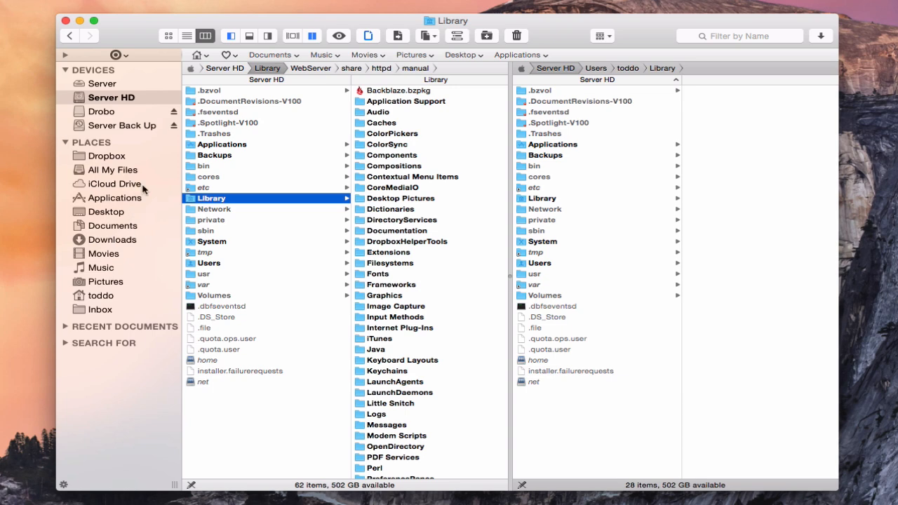
# Browse to Applications and select the Server app for removal
pyautogui.click(116, 197)
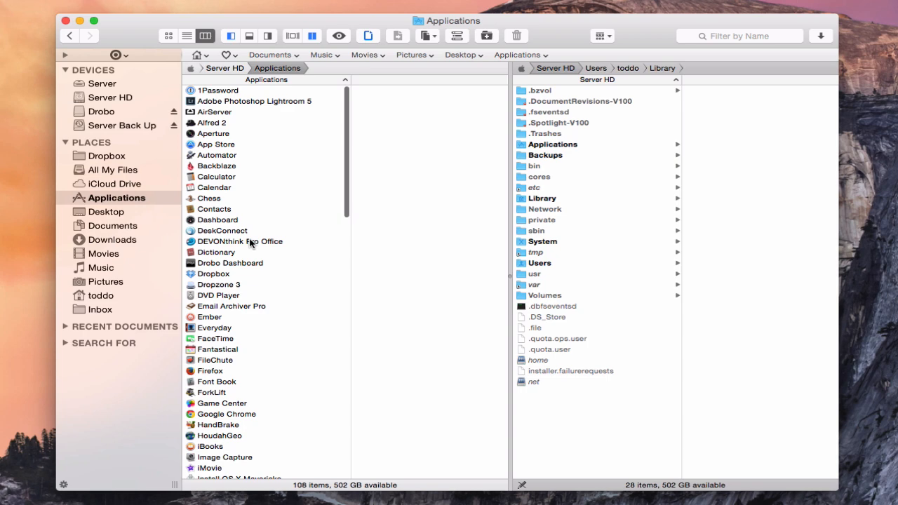
pyautogui.scroll(-3)
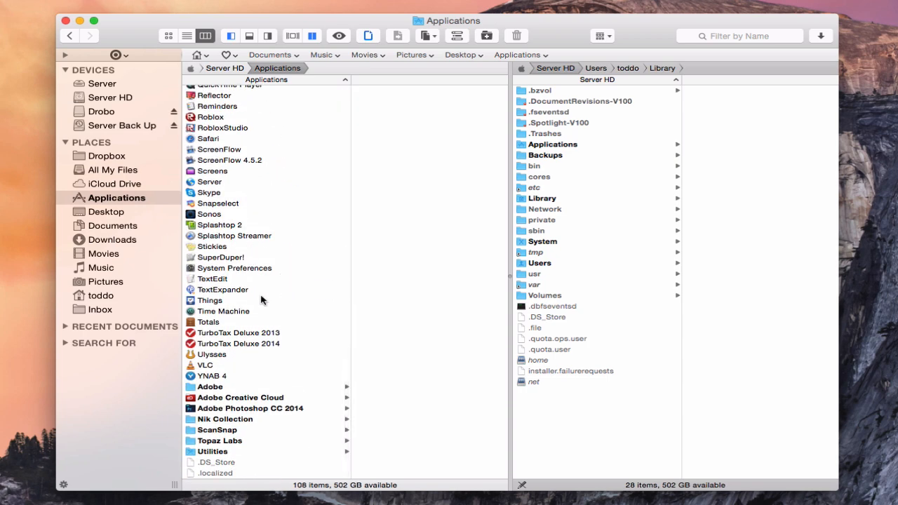
pyautogui.click(210, 181)
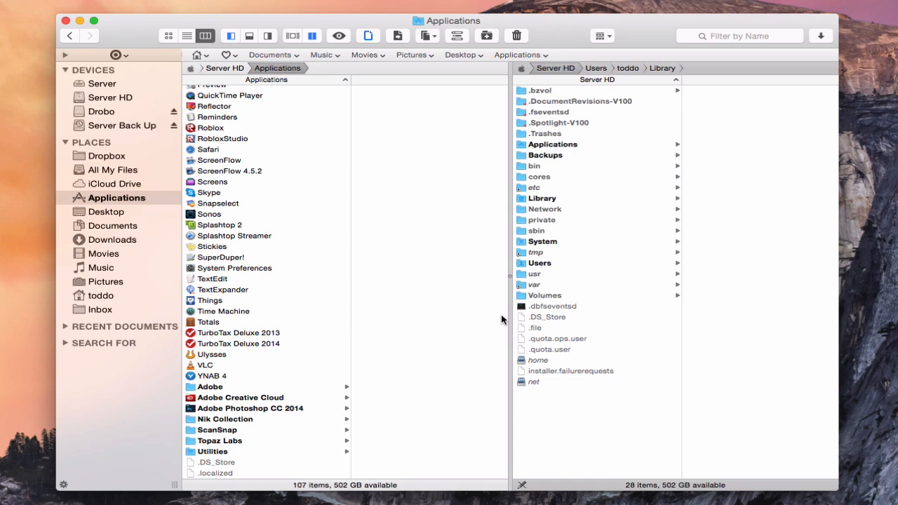
pyautogui.moveTo(370, 252)
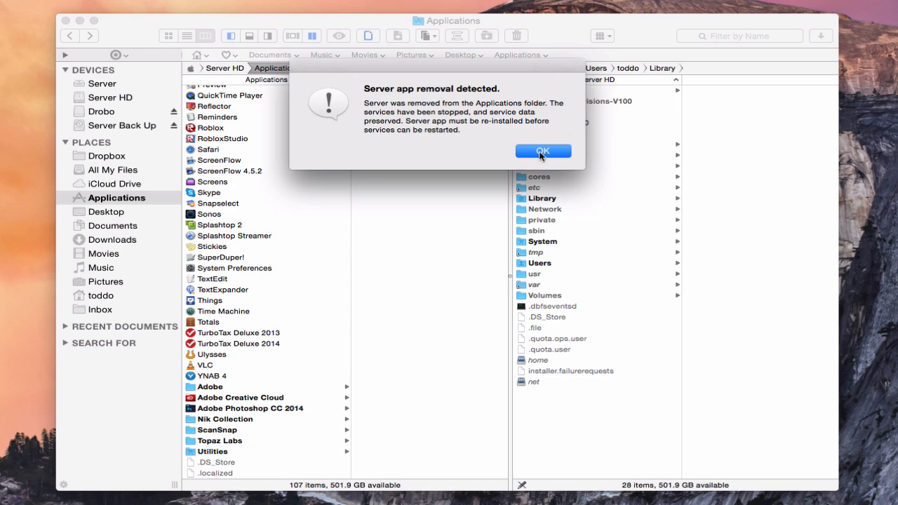
# Dismiss the Server removal notice and browse from Server HD into the var folder
pyautogui.click(543, 152)
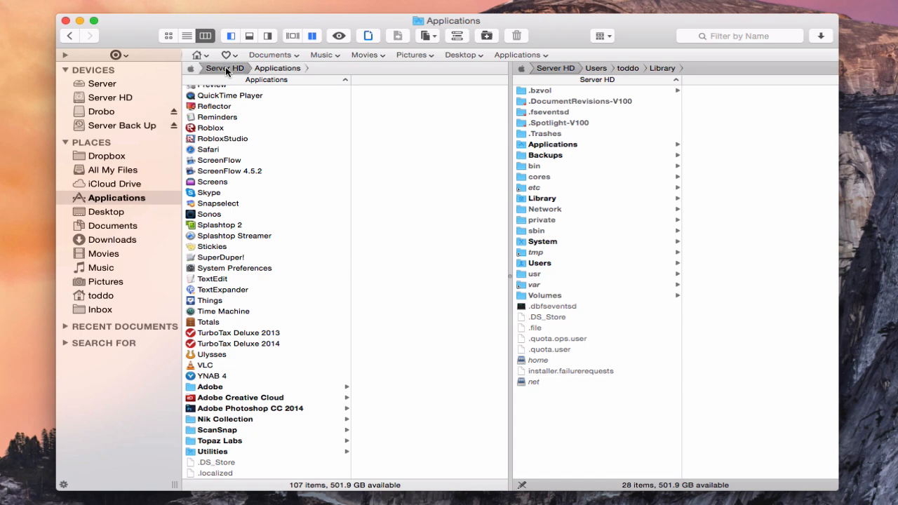
pyautogui.click(225, 68)
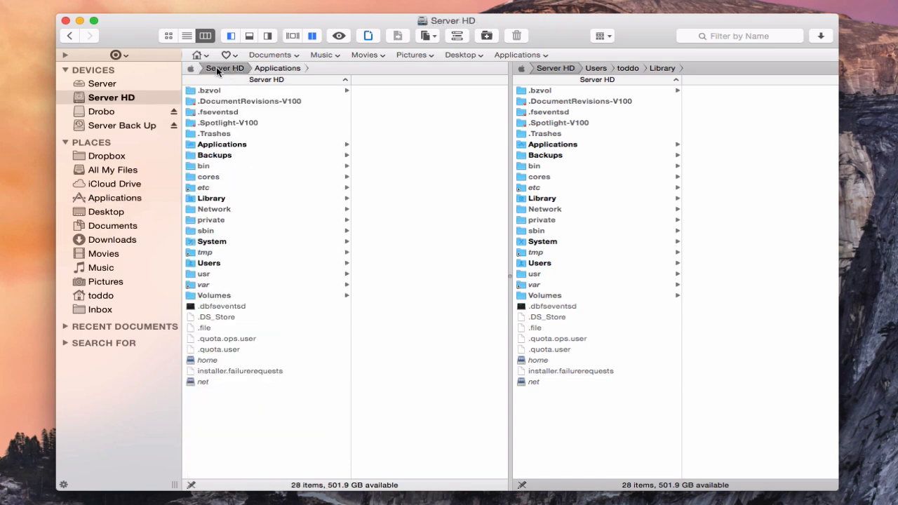
pyautogui.moveTo(183, 99)
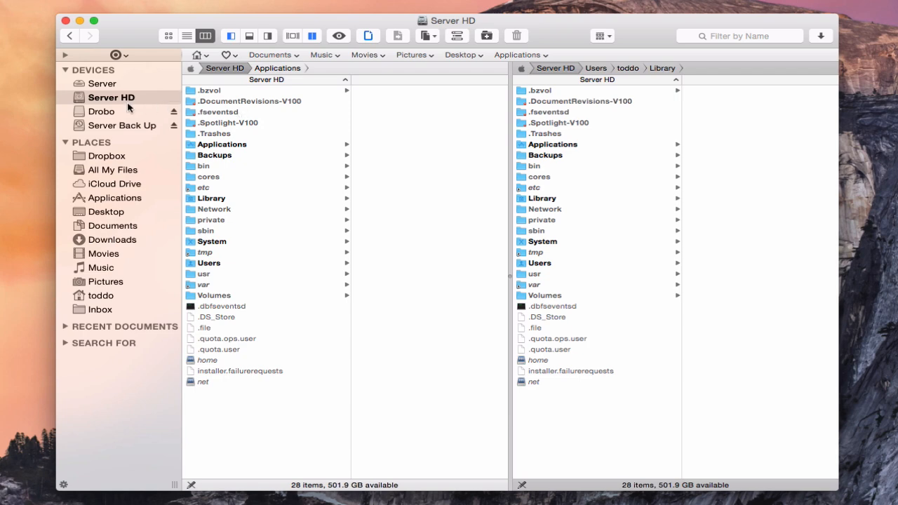
pyautogui.moveTo(124, 106)
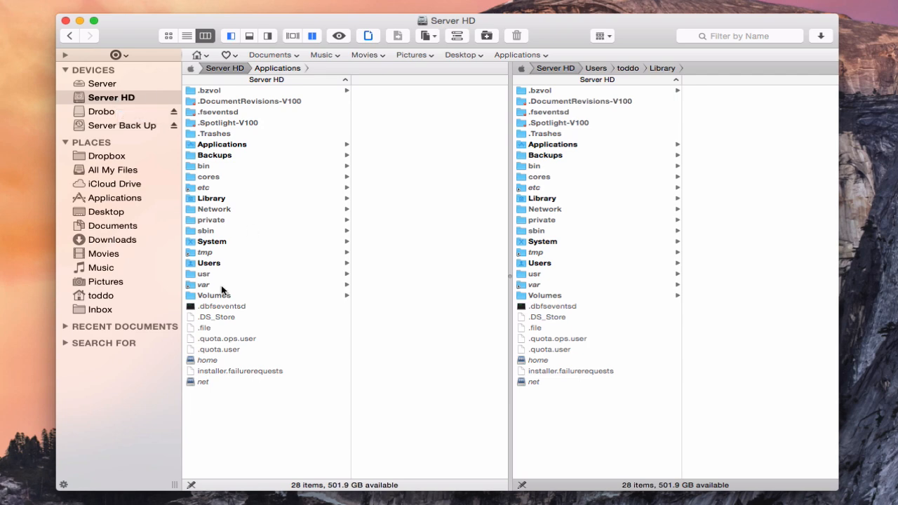
pyautogui.click(203, 284)
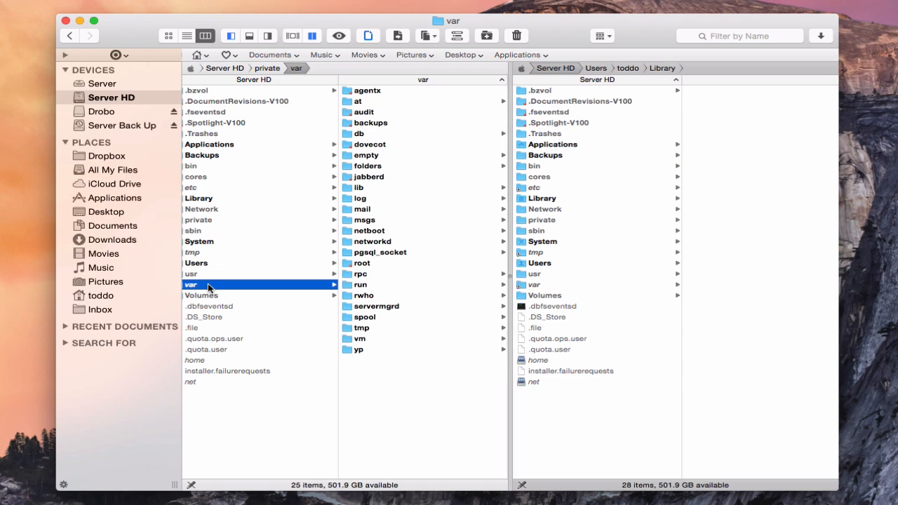
pyautogui.moveTo(435, 290)
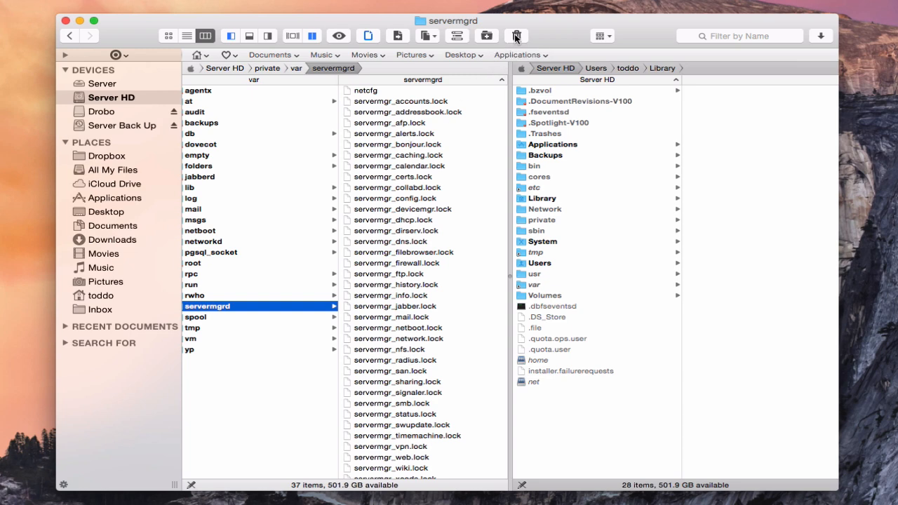
# Trash the servermgrd folder, authorizing as Todd Olthoff
pyautogui.click(515, 35)
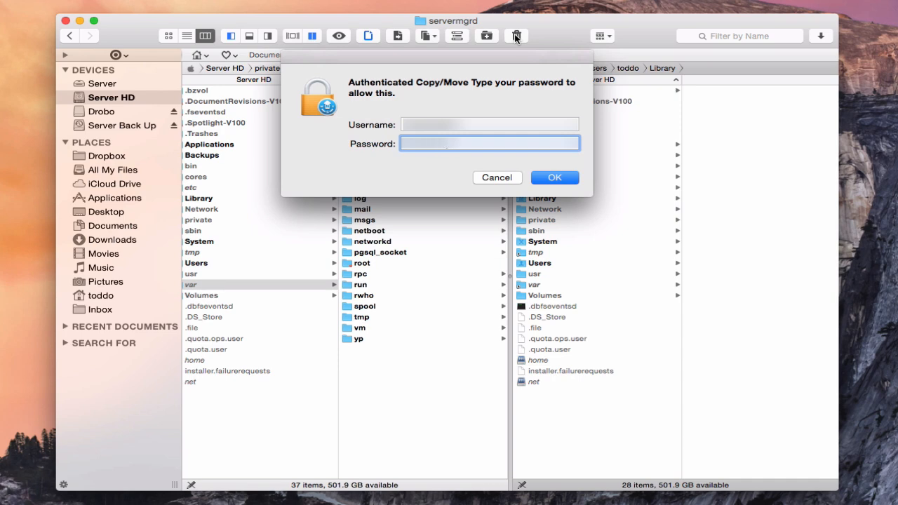
pyautogui.write('Todd Olthoff')
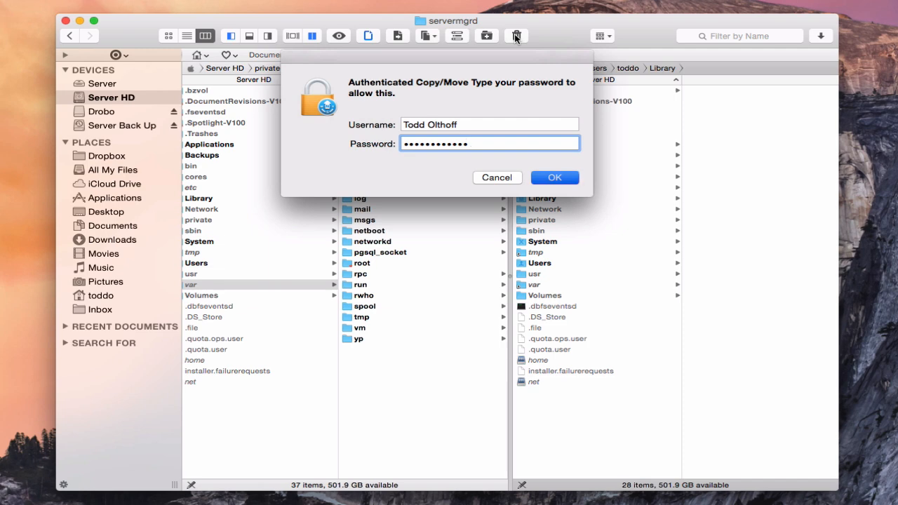
pyautogui.click(553, 177)
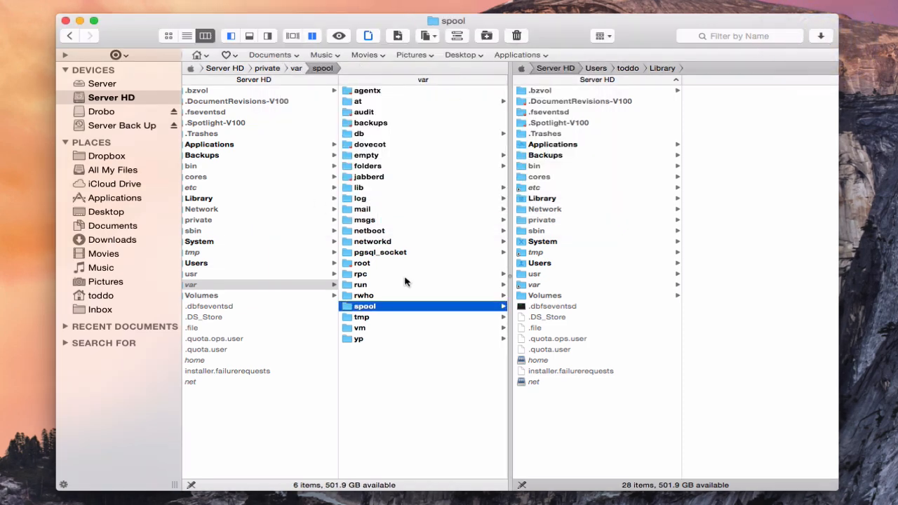
pyautogui.moveTo(391, 344)
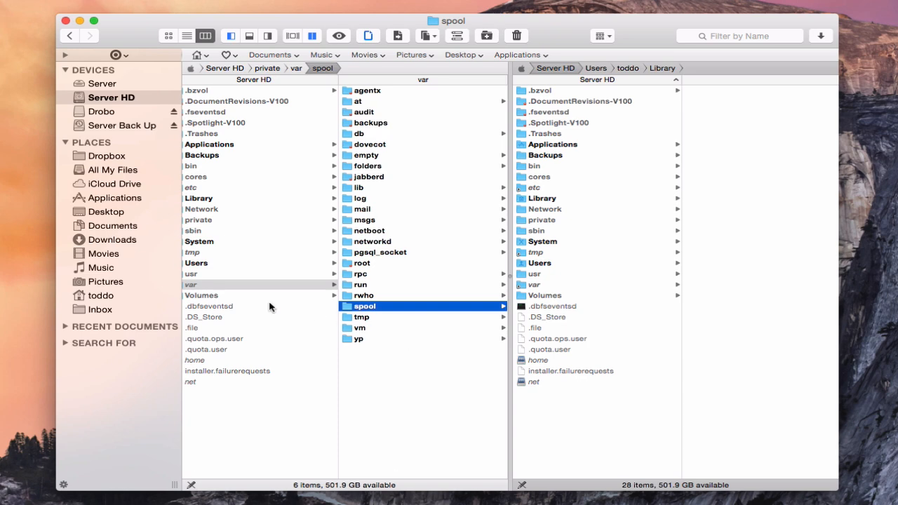
# Open the db folder inside private/var and scroll through its contents
pyautogui.click(358, 133)
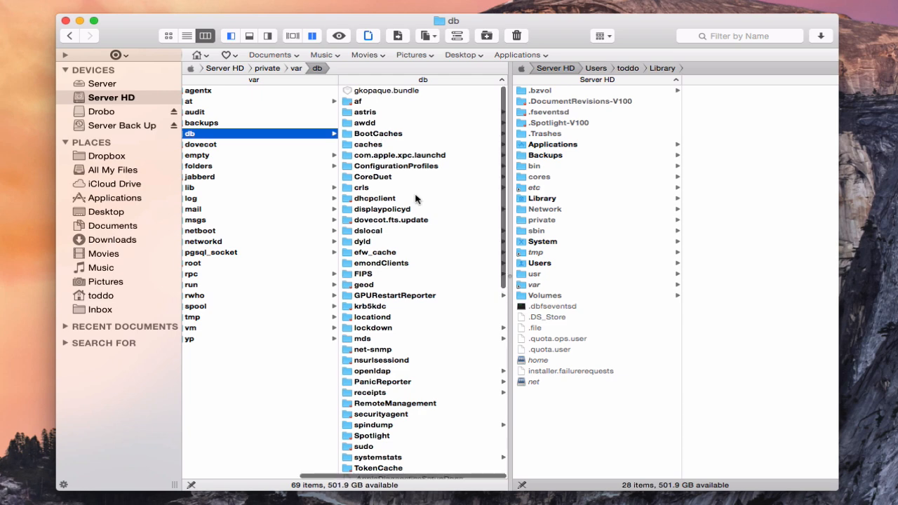
pyautogui.scroll(-3)
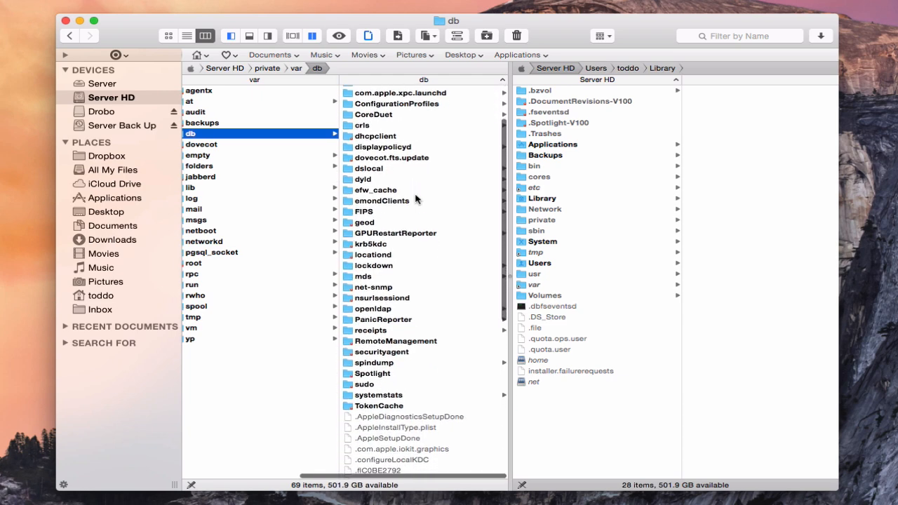
pyautogui.scroll(-3)
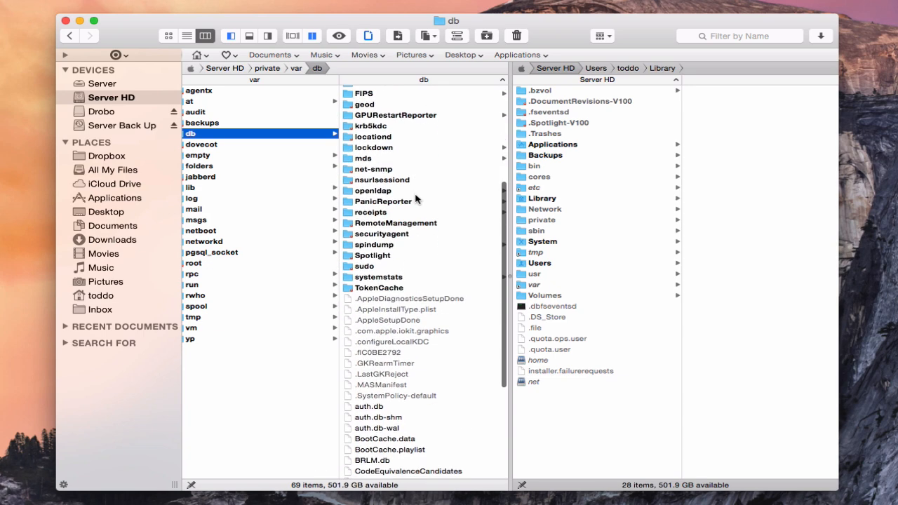
pyautogui.scroll(-3)
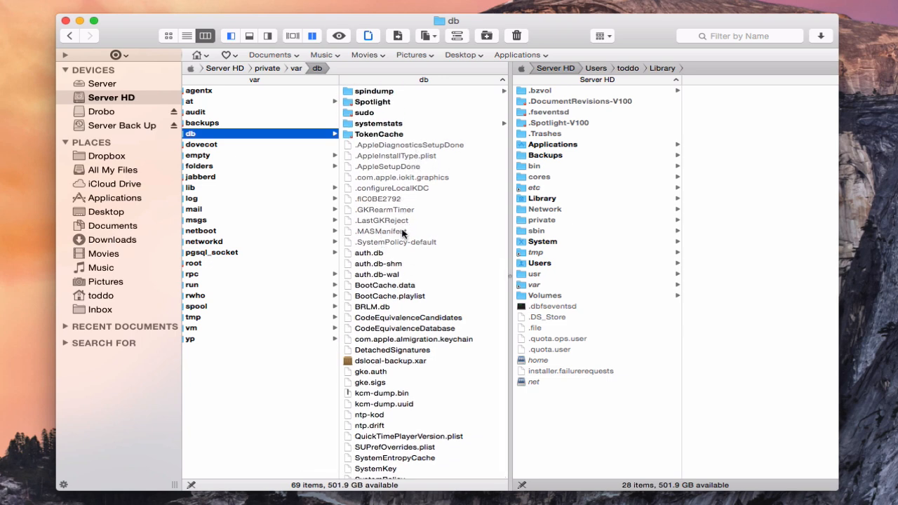
pyautogui.moveTo(400, 256)
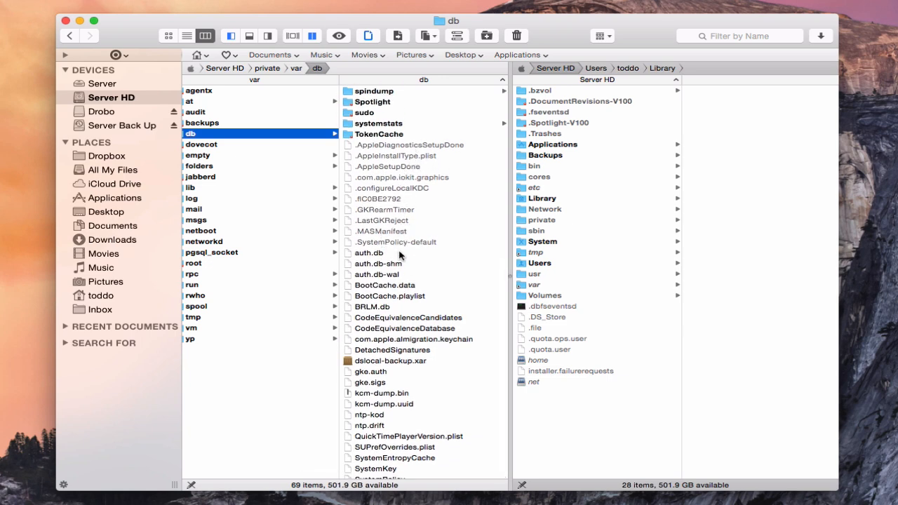
pyautogui.scroll(-3)
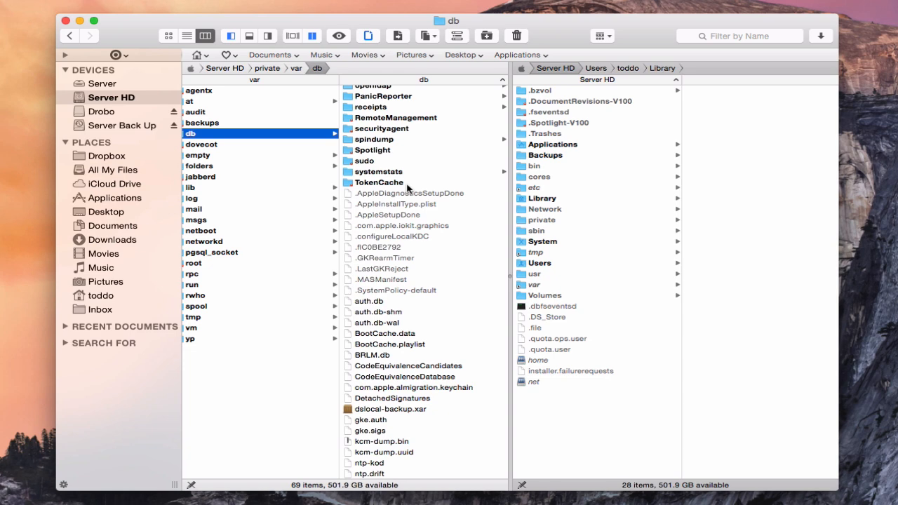
pyautogui.scroll(-3)
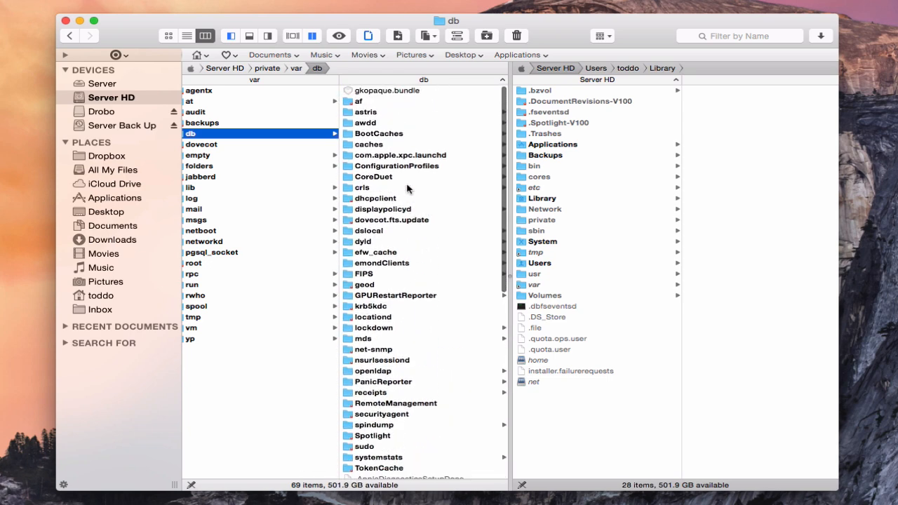
pyautogui.scroll(-3)
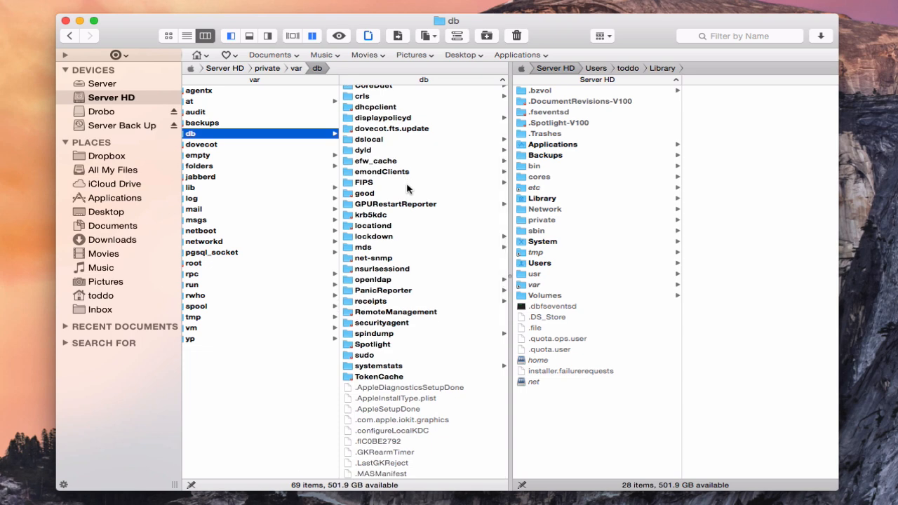
pyautogui.scroll(-3)
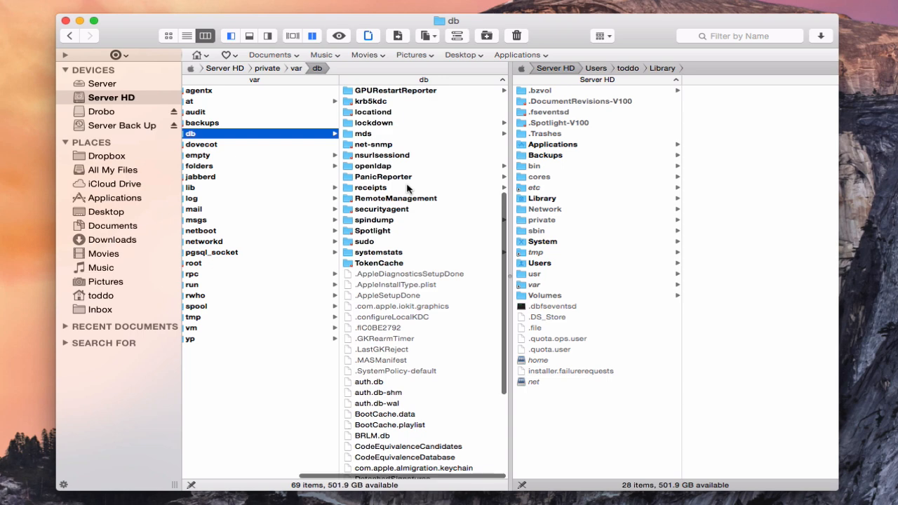
pyautogui.scroll(-3)
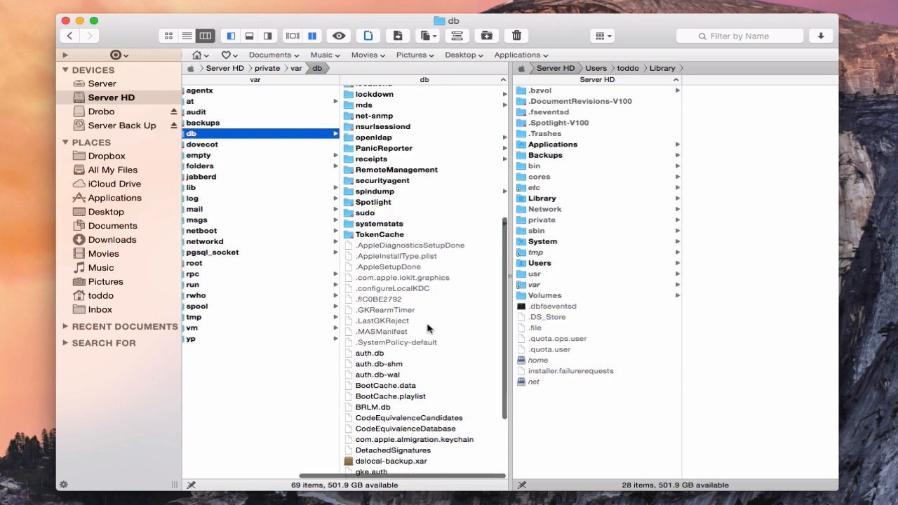
pyautogui.scroll(-3)
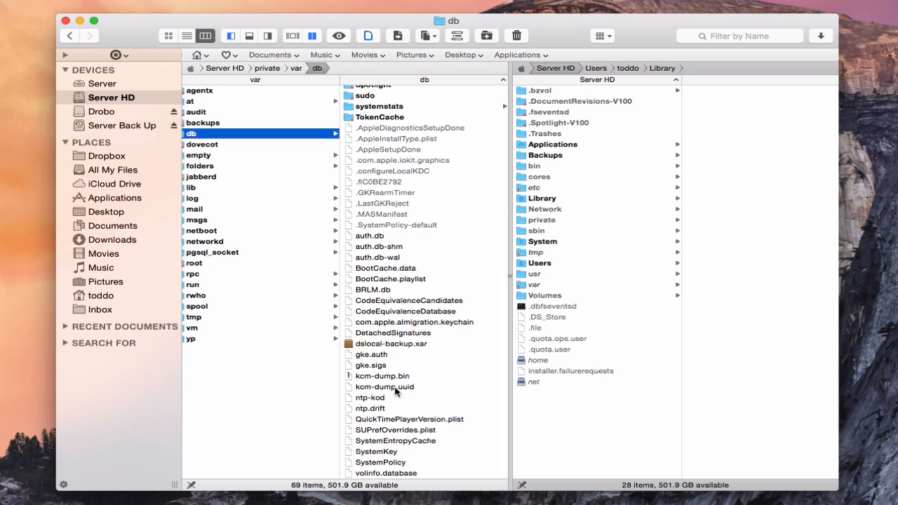
pyautogui.moveTo(295, 272)
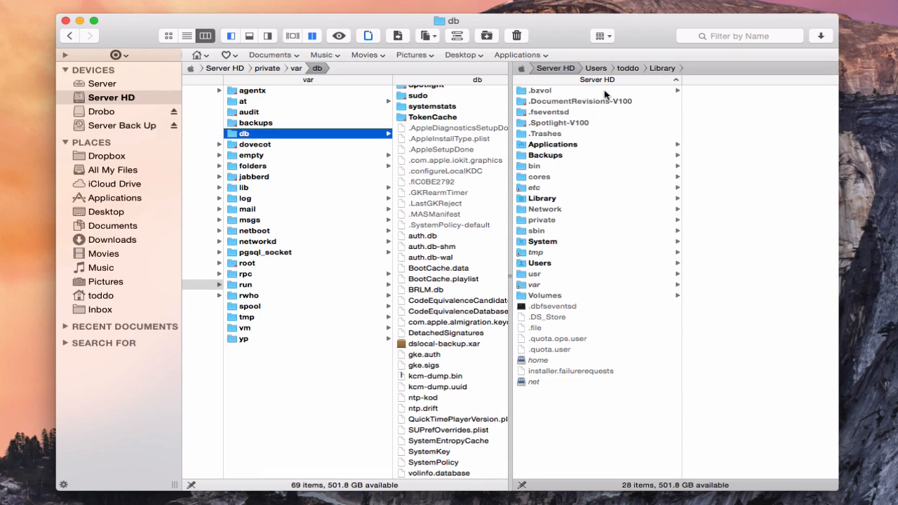
pyautogui.moveTo(672, 72)
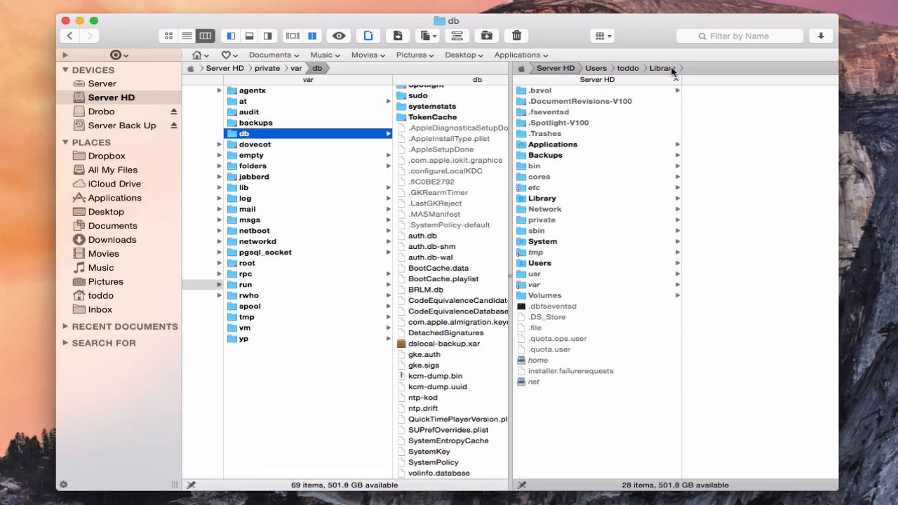
pyautogui.moveTo(552, 198)
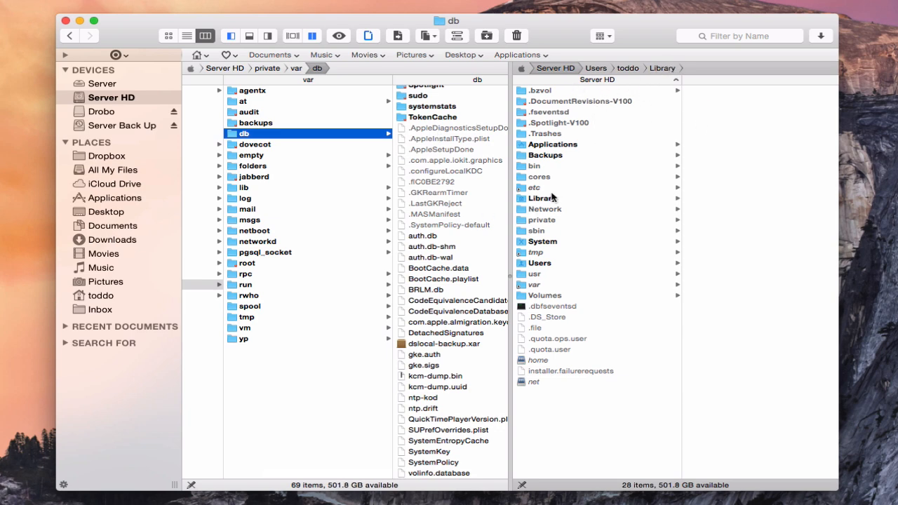
# Trash the Server folder from Server HD's root Library, entering the admin password
pyautogui.click(540, 198)
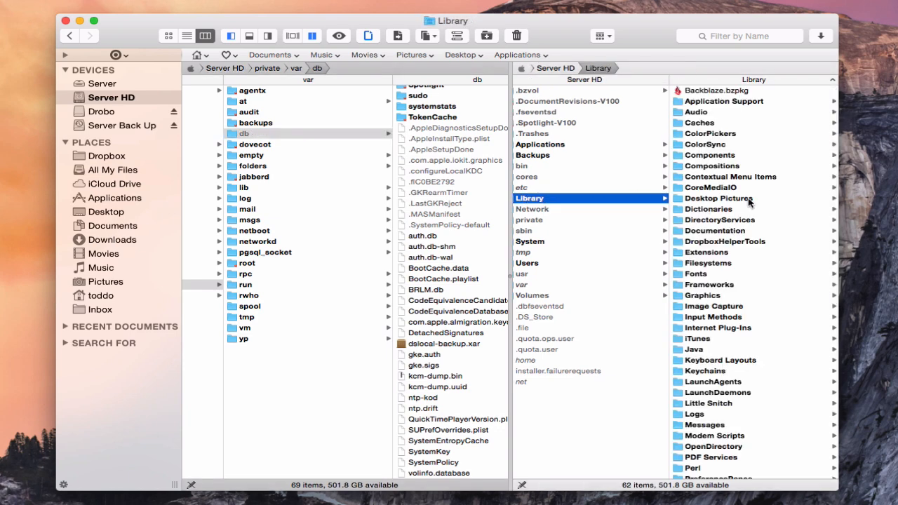
pyautogui.scroll(-3)
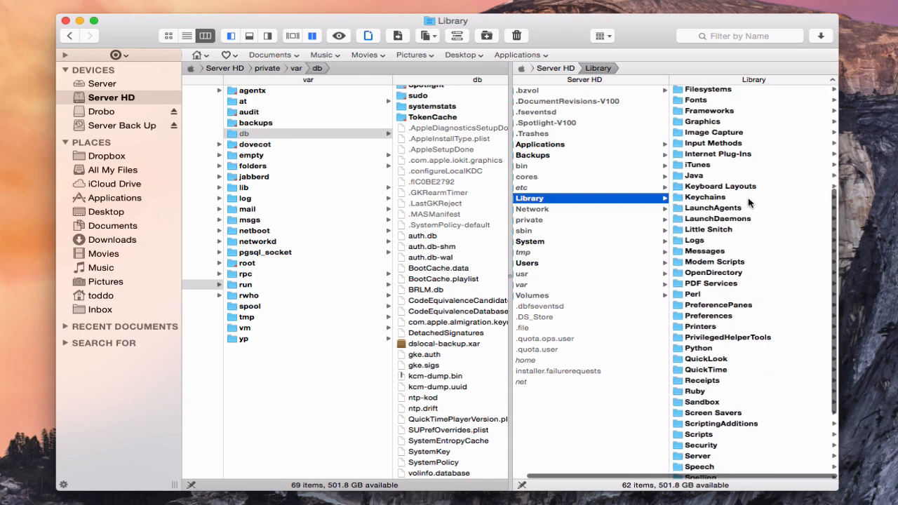
pyautogui.scroll(-3)
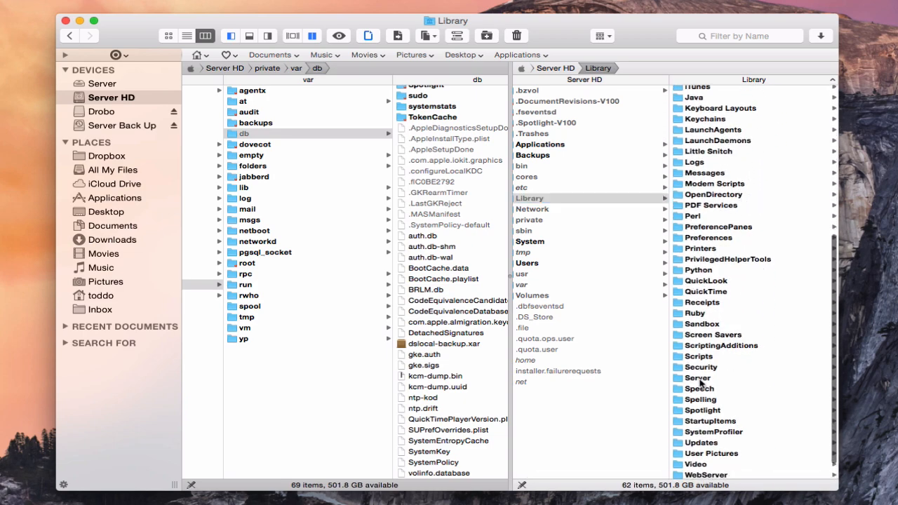
pyautogui.click(697, 378)
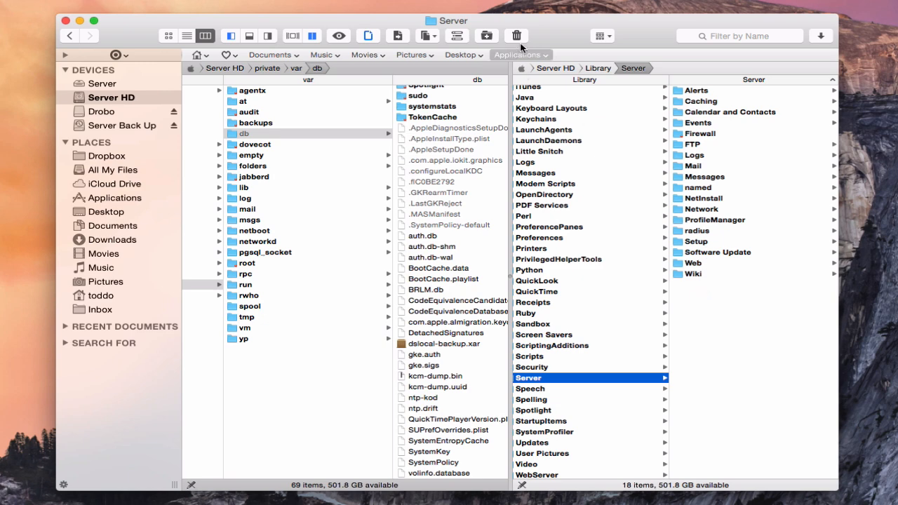
pyautogui.click(516, 36)
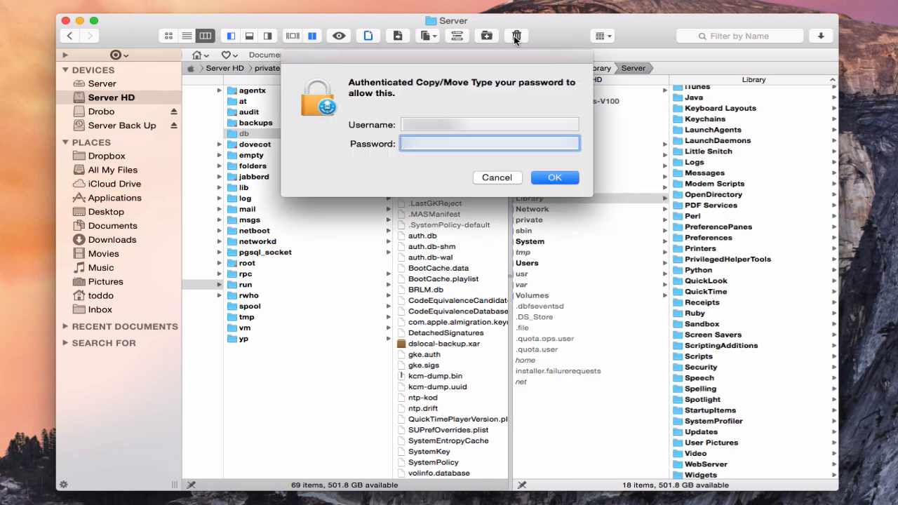
pyautogui.write('password')
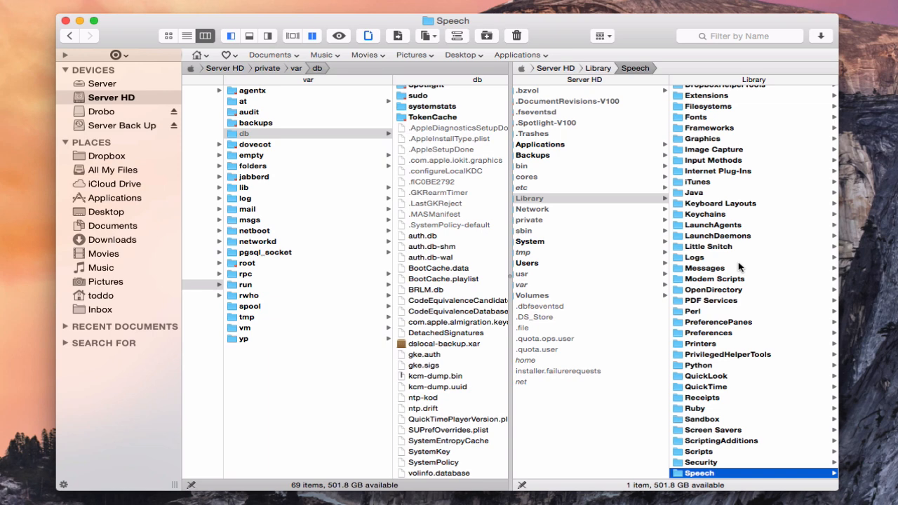
pyautogui.moveTo(751, 325)
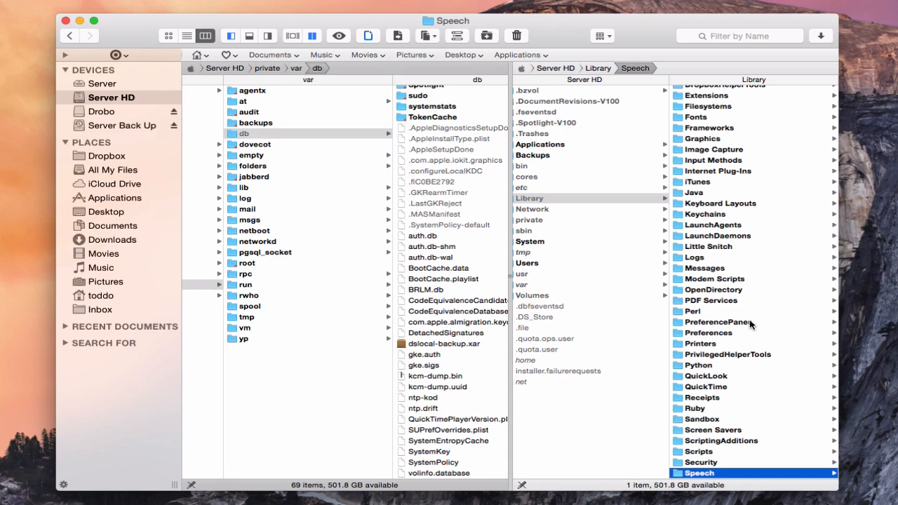
# In Library > Preferences, select the servermgr_accounts, servermgr_calendar and servermgrd plists
pyautogui.click(709, 332)
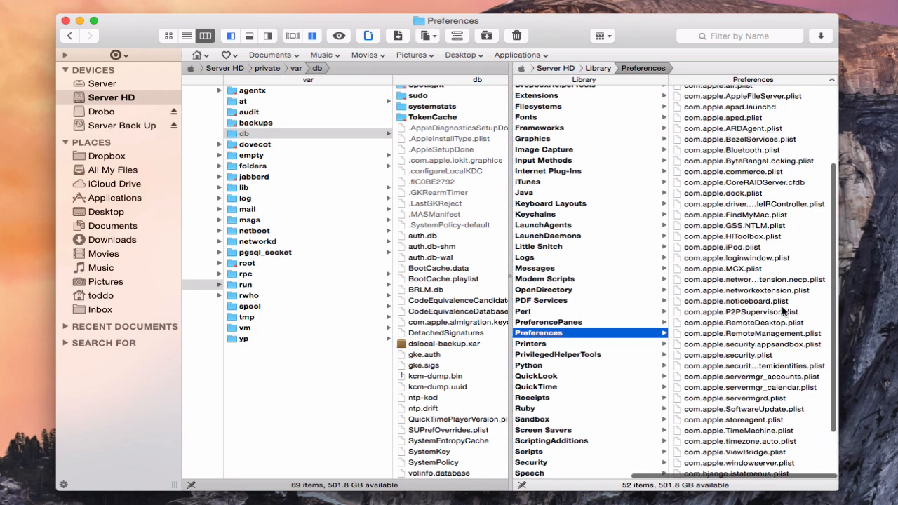
pyautogui.scroll(-3)
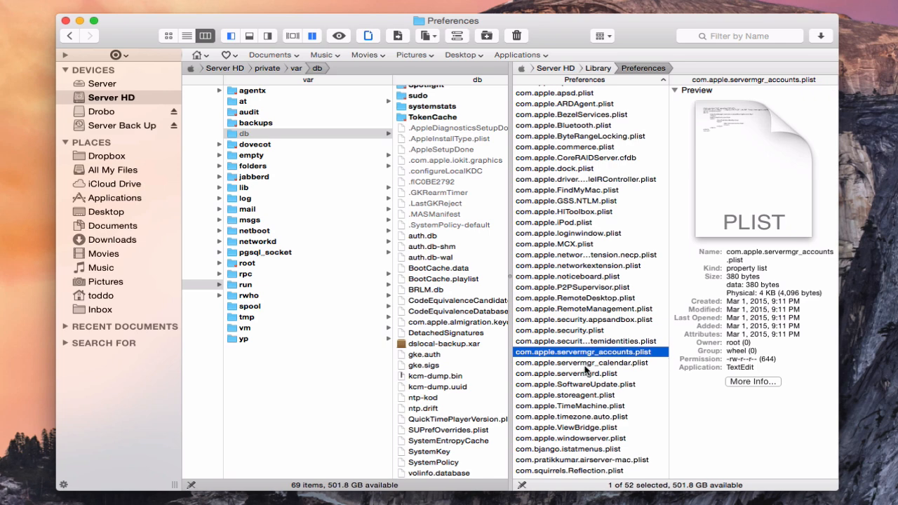
pyautogui.moveTo(582, 359)
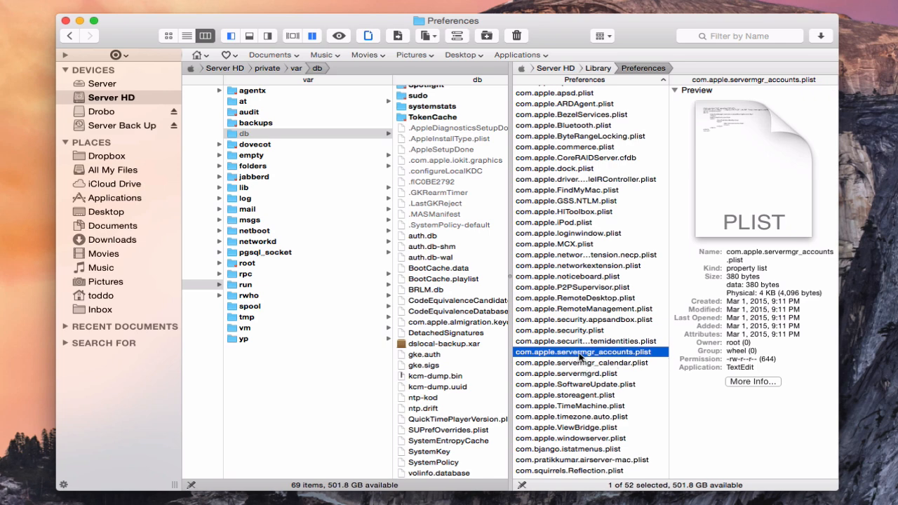
pyautogui.moveTo(588, 377)
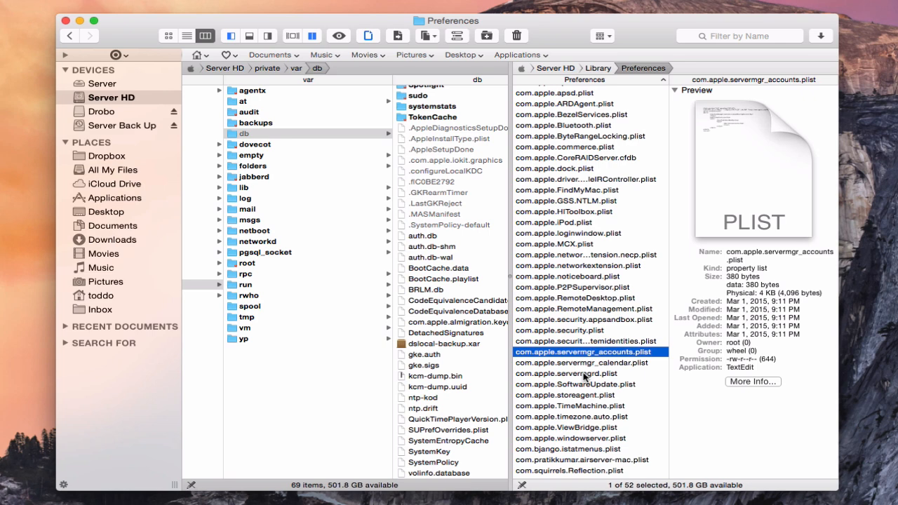
pyautogui.click(573, 374)
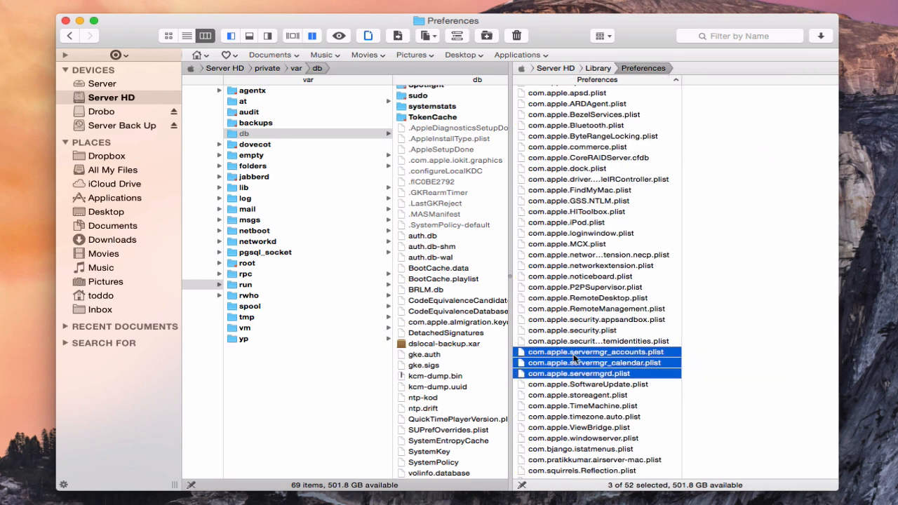
pyautogui.moveTo(516, 36)
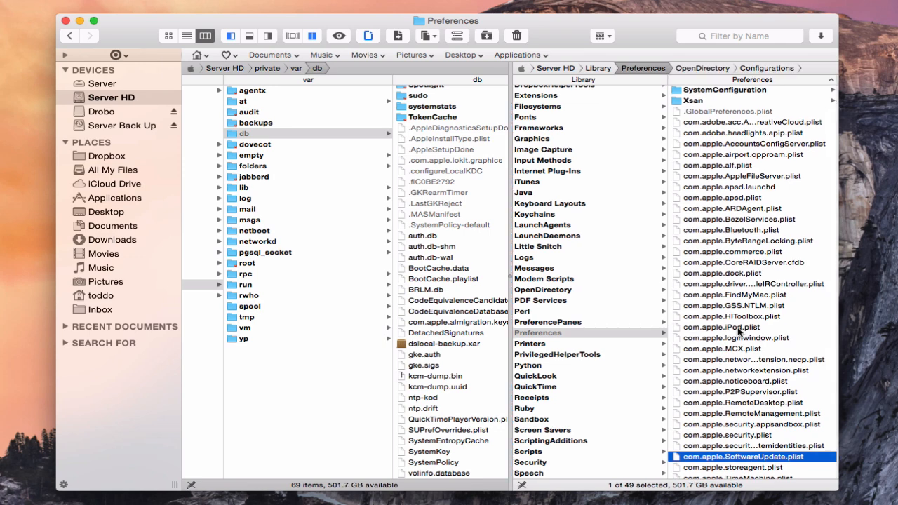
pyautogui.moveTo(553, 360)
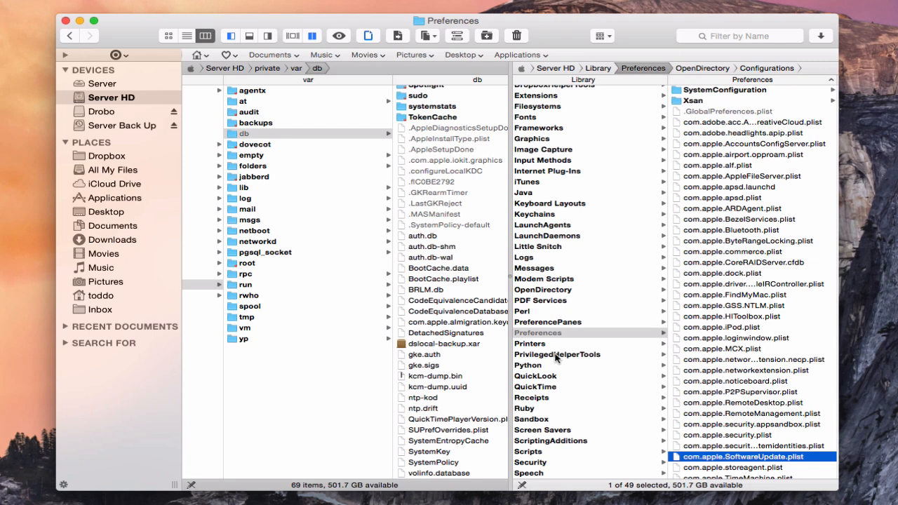
# Open the PrivilegedHelperTools folder in the root Library to reveal its one helper
pyautogui.click(558, 353)
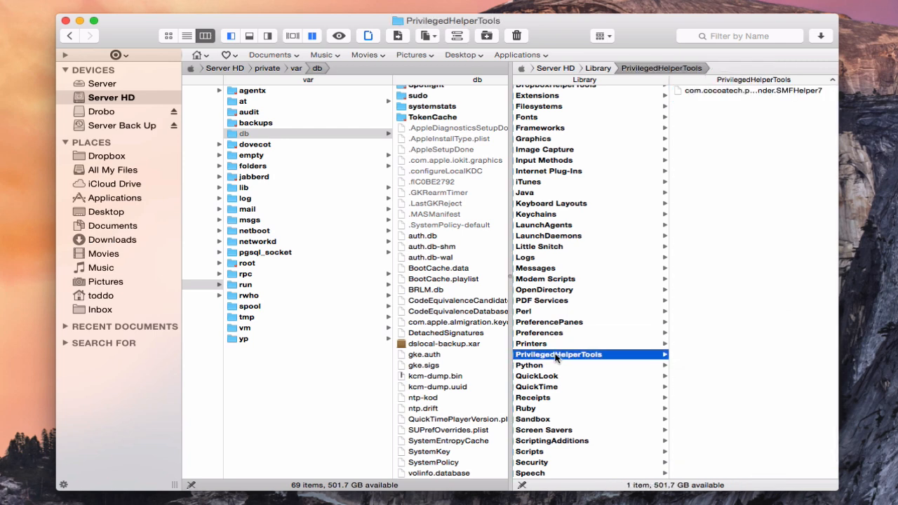
pyautogui.moveTo(594, 347)
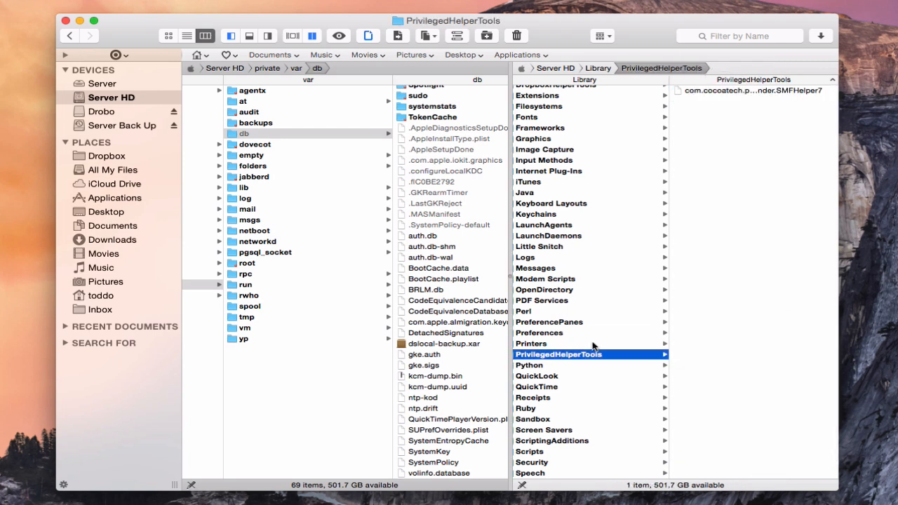
pyautogui.moveTo(693, 176)
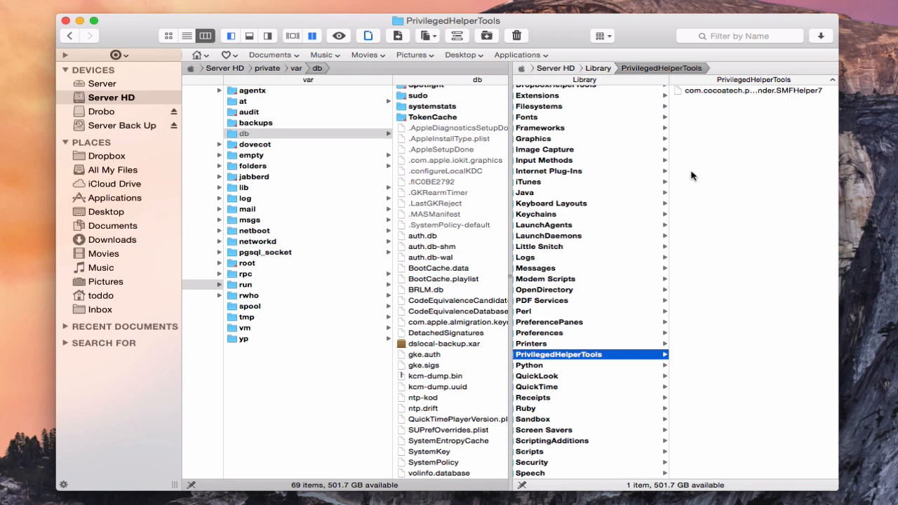
pyautogui.moveTo(752, 120)
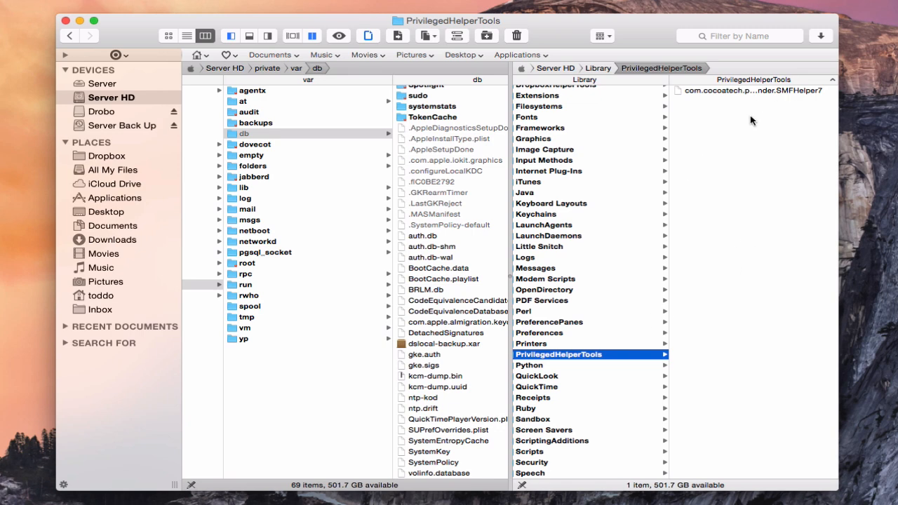
pyautogui.moveTo(827, 113)
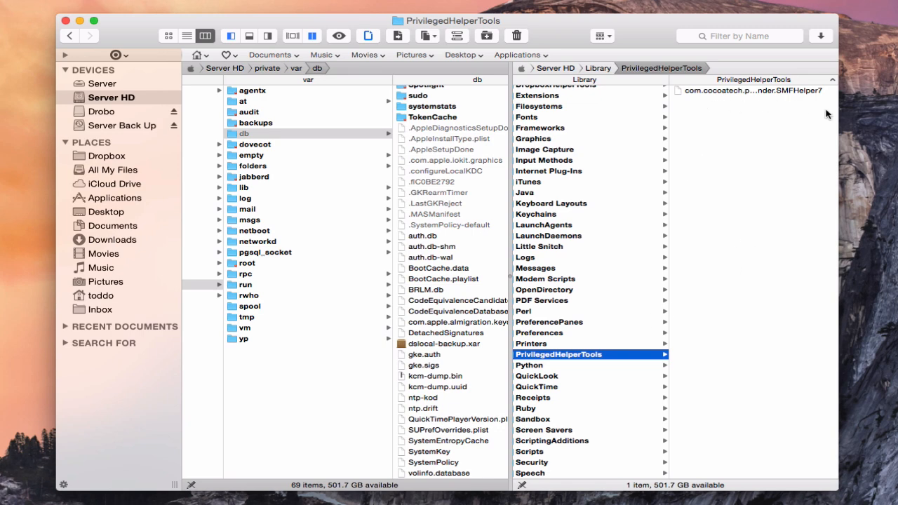
pyautogui.moveTo(751, 116)
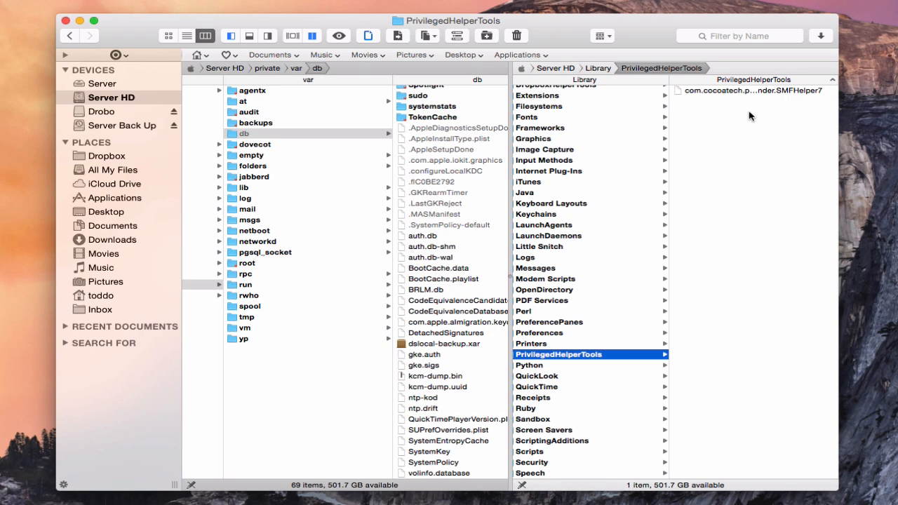
pyautogui.moveTo(684, 218)
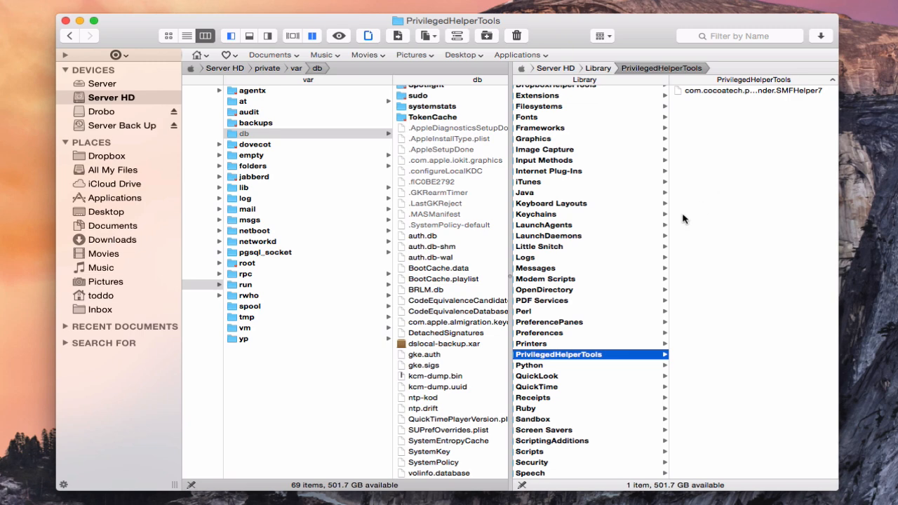
pyautogui.moveTo(694, 254)
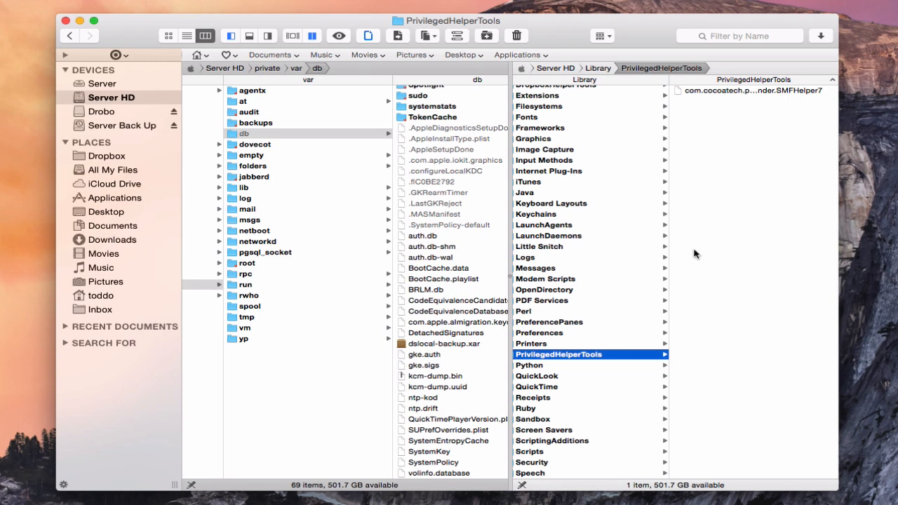